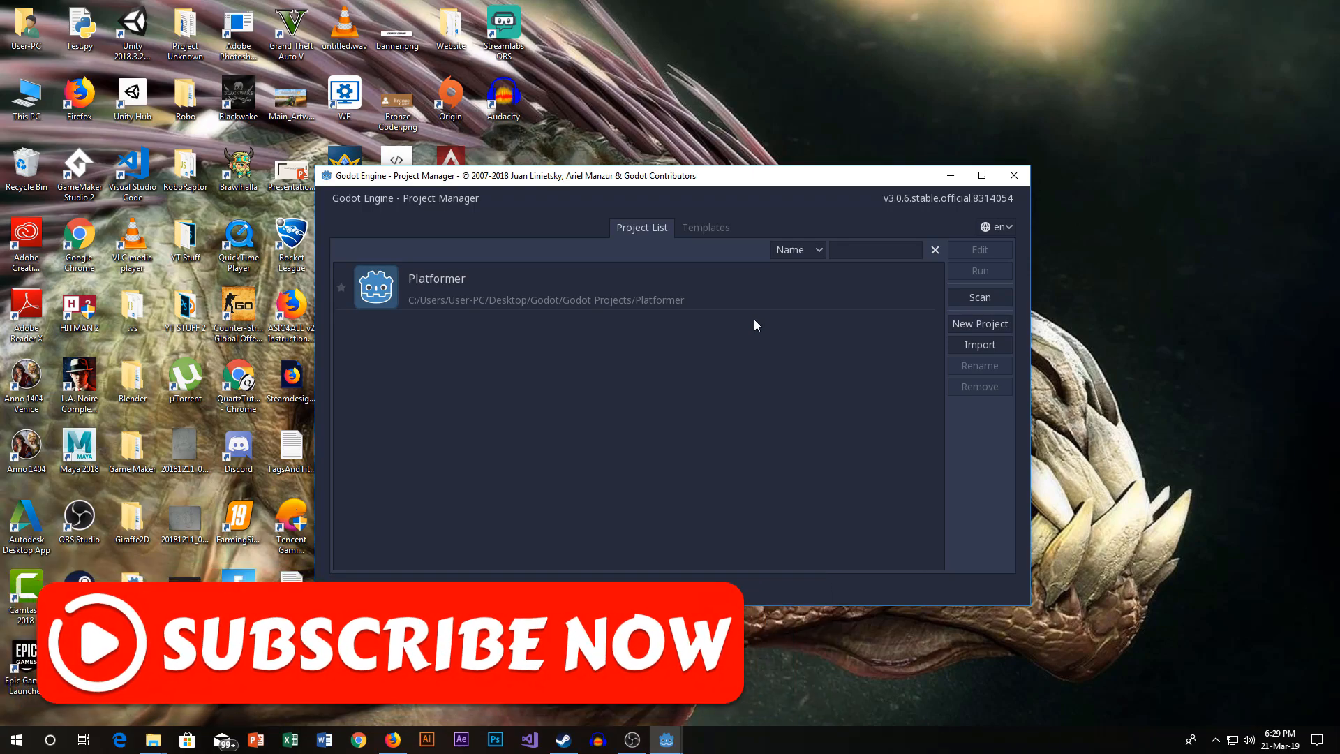
{"action": "mouse_move", "coordinate": [729, 304]}
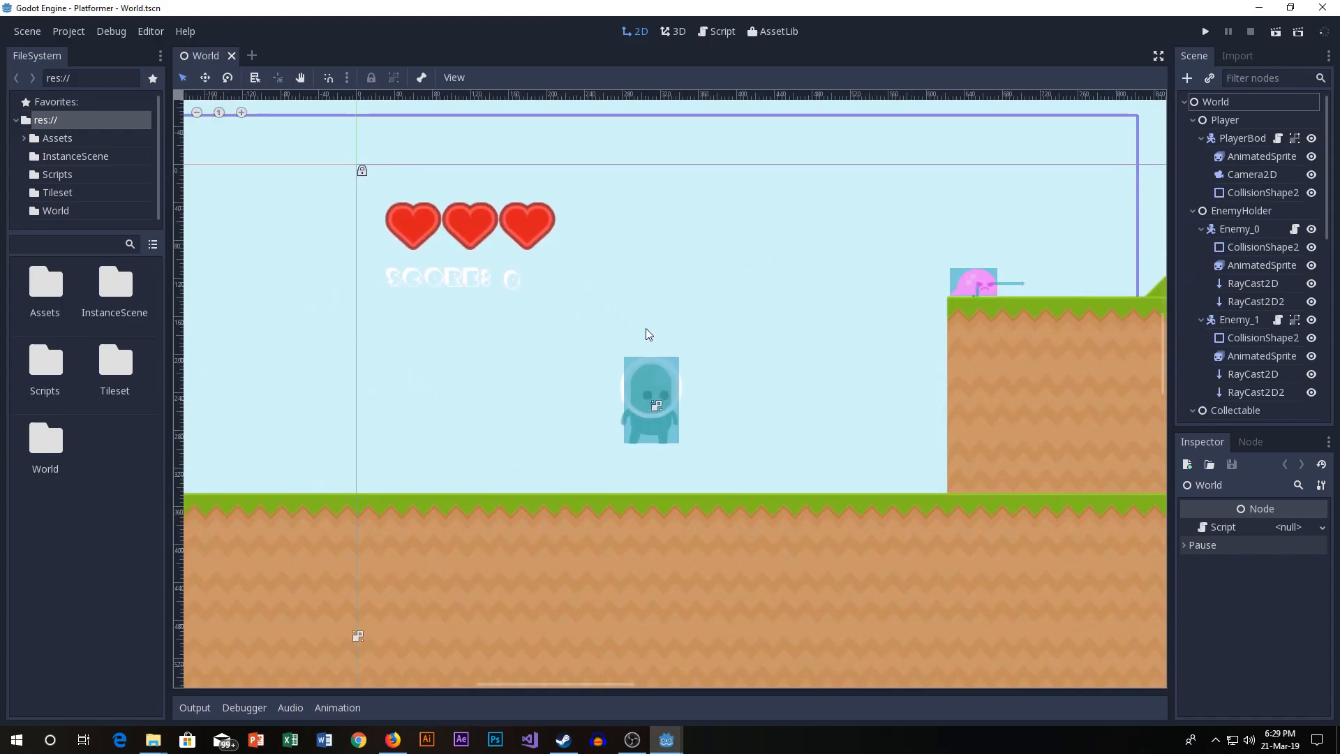
{"action": "mouse_move", "coordinate": [690, 346]}
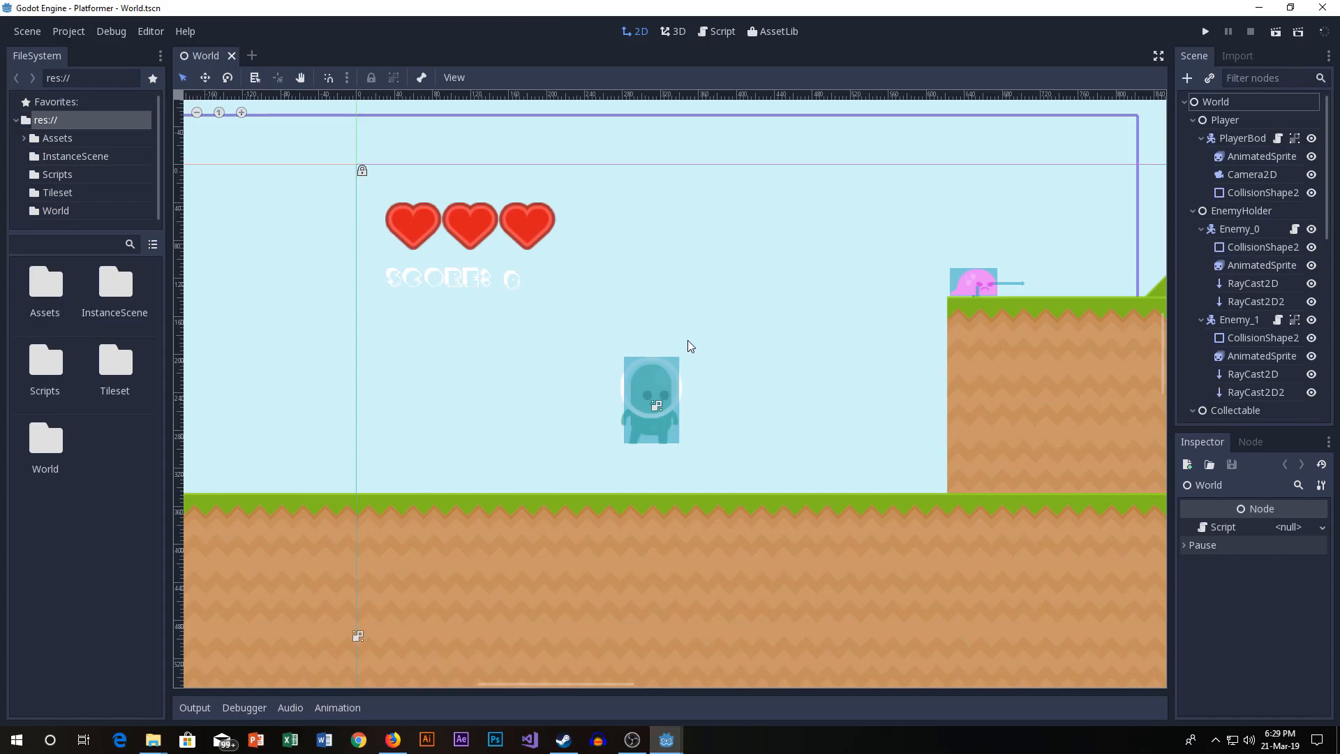
{"action": "mouse_move", "coordinate": [592, 296]}
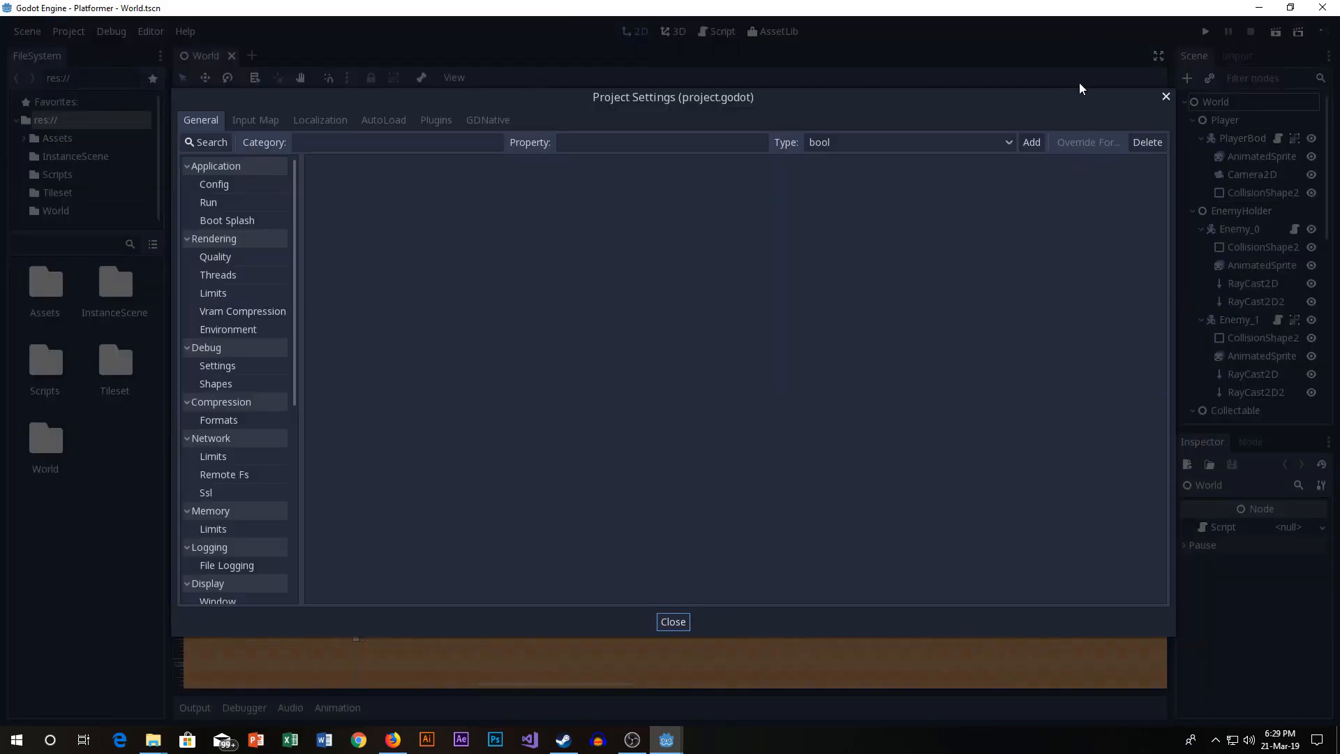
{"action": "left_click", "coordinate": [673, 622]}
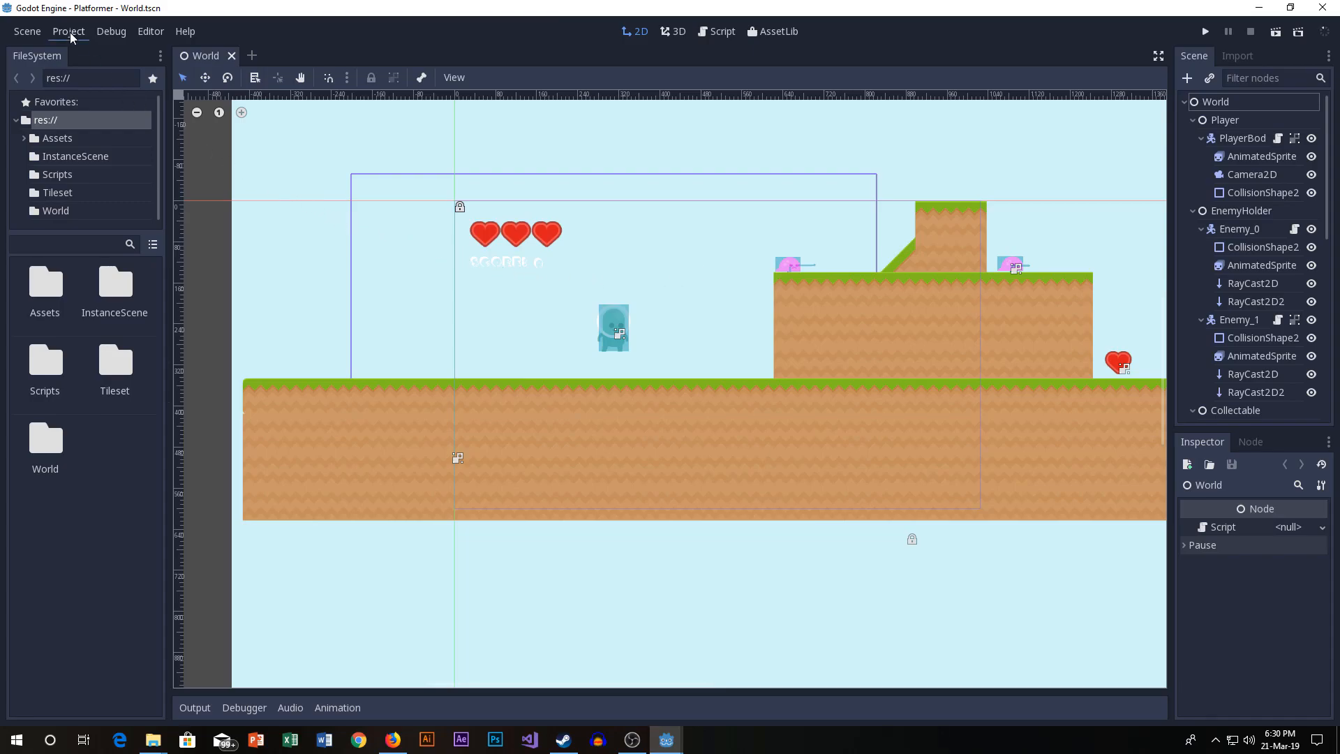
Show the Input Map in Project Settings and scroll to the ui_ actions.
{"action": "left_click", "coordinate": [68, 31]}
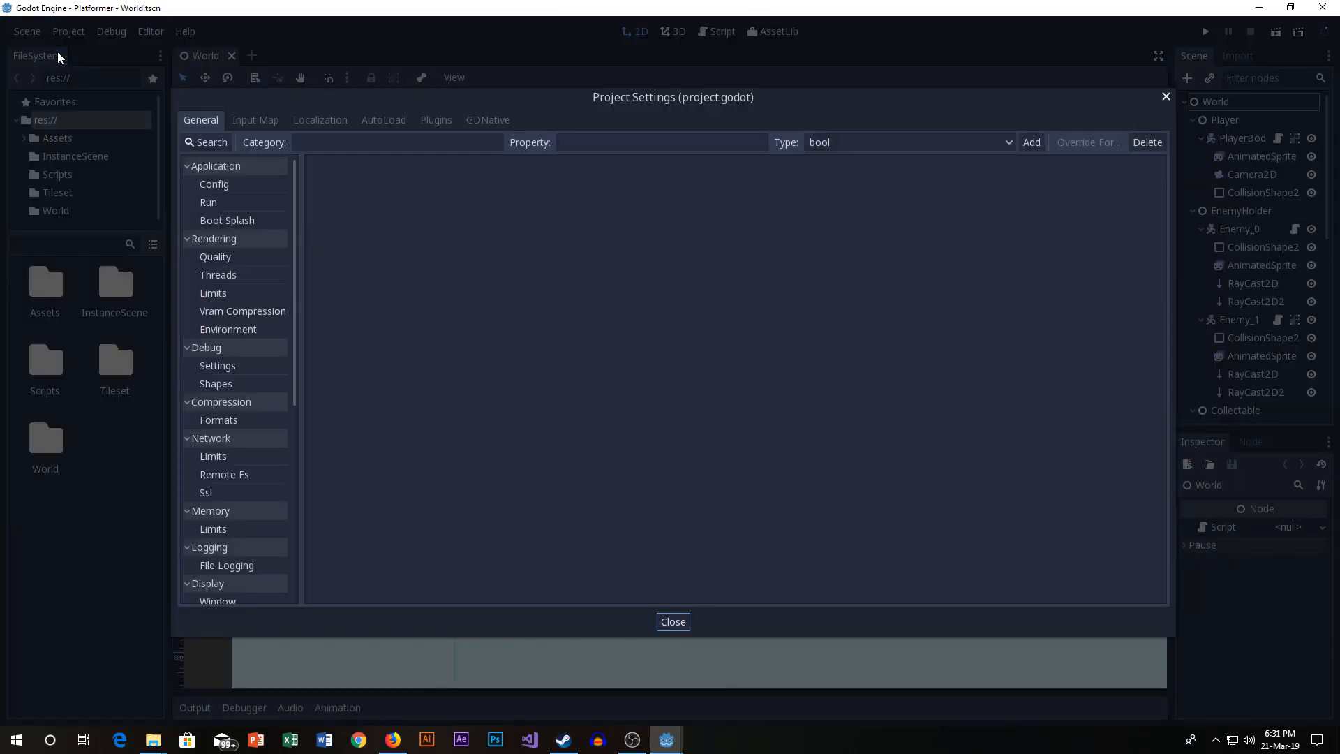
{"action": "left_click", "coordinate": [255, 120]}
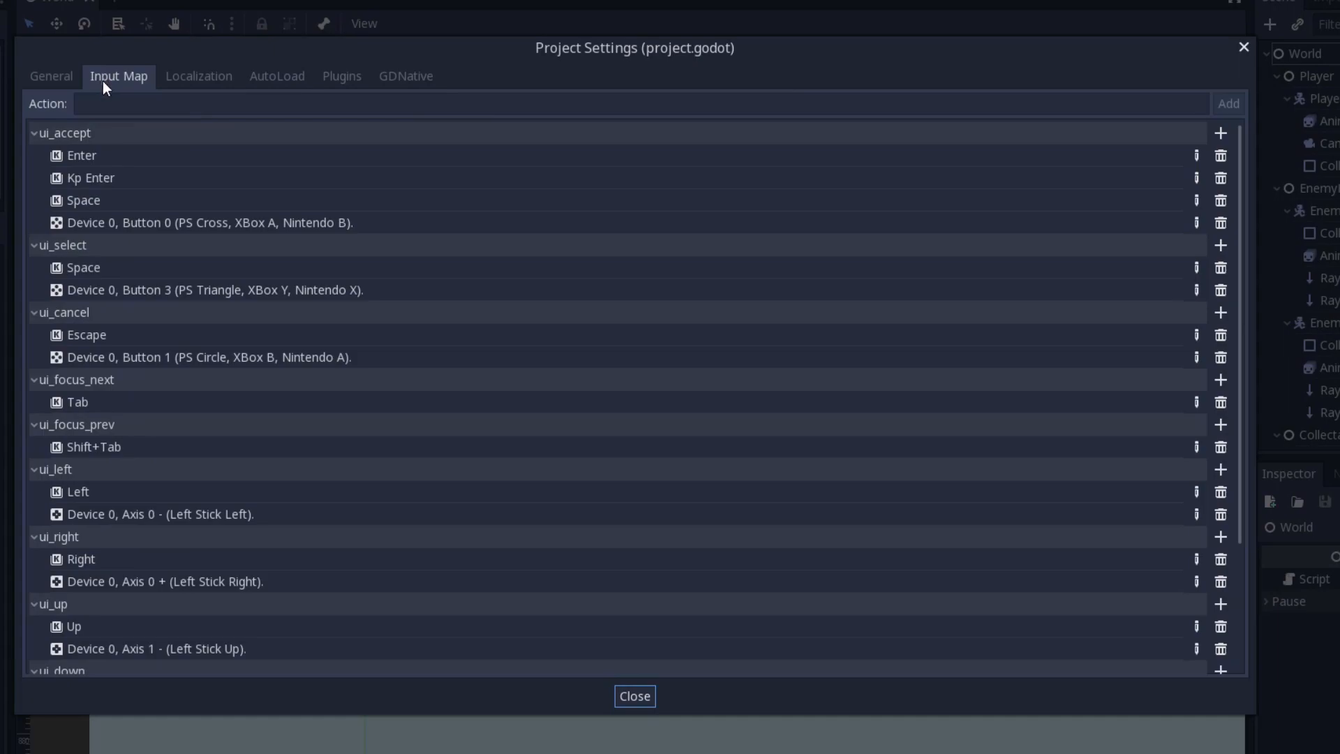
{"action": "mouse_move", "coordinate": [388, 291]}
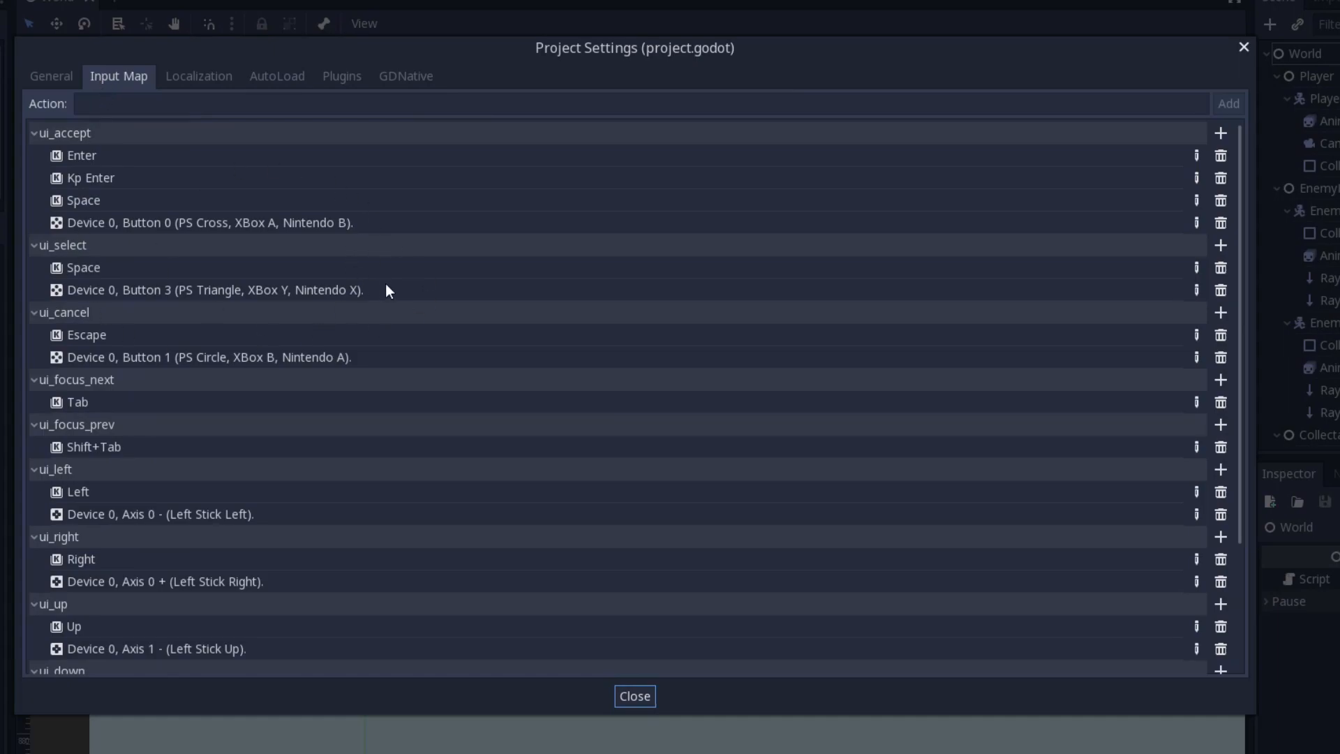
{"action": "mouse_move", "coordinate": [387, 290]}
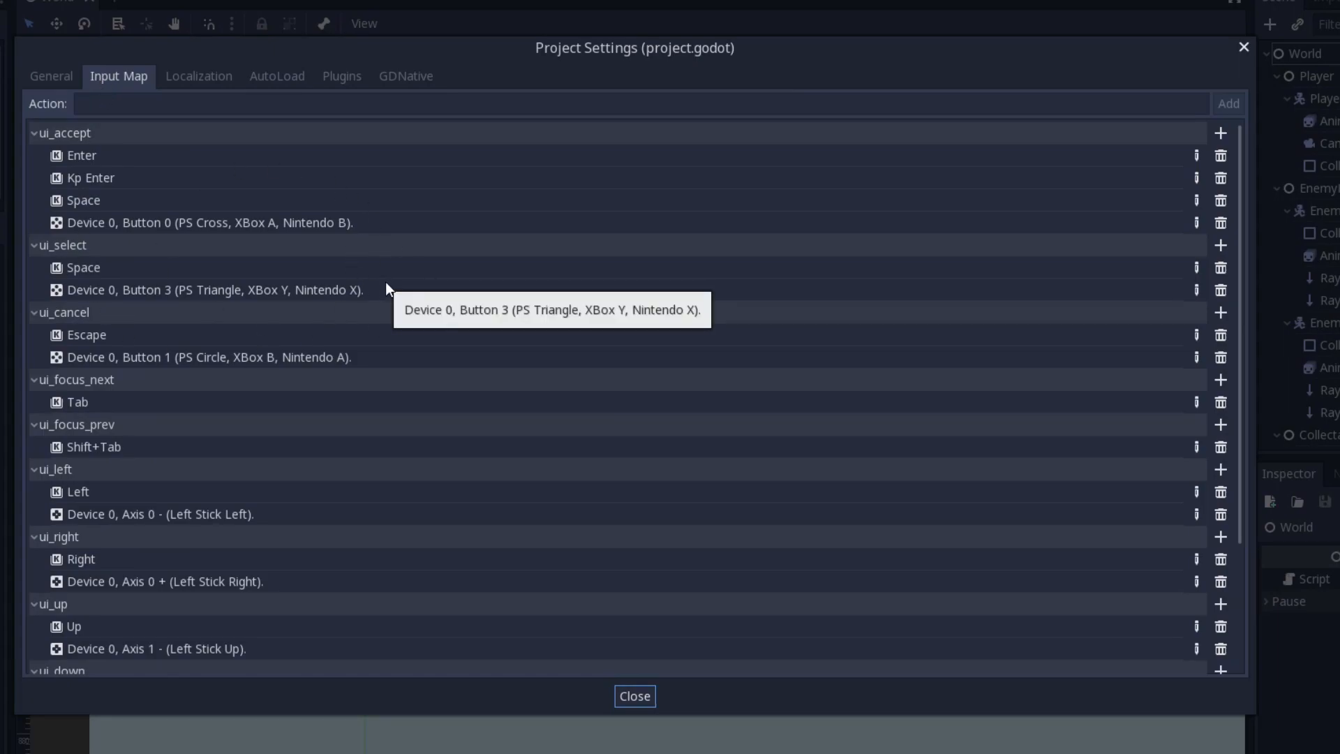
{"action": "scroll", "scroll_direction": "down", "scroll_amount": 3}
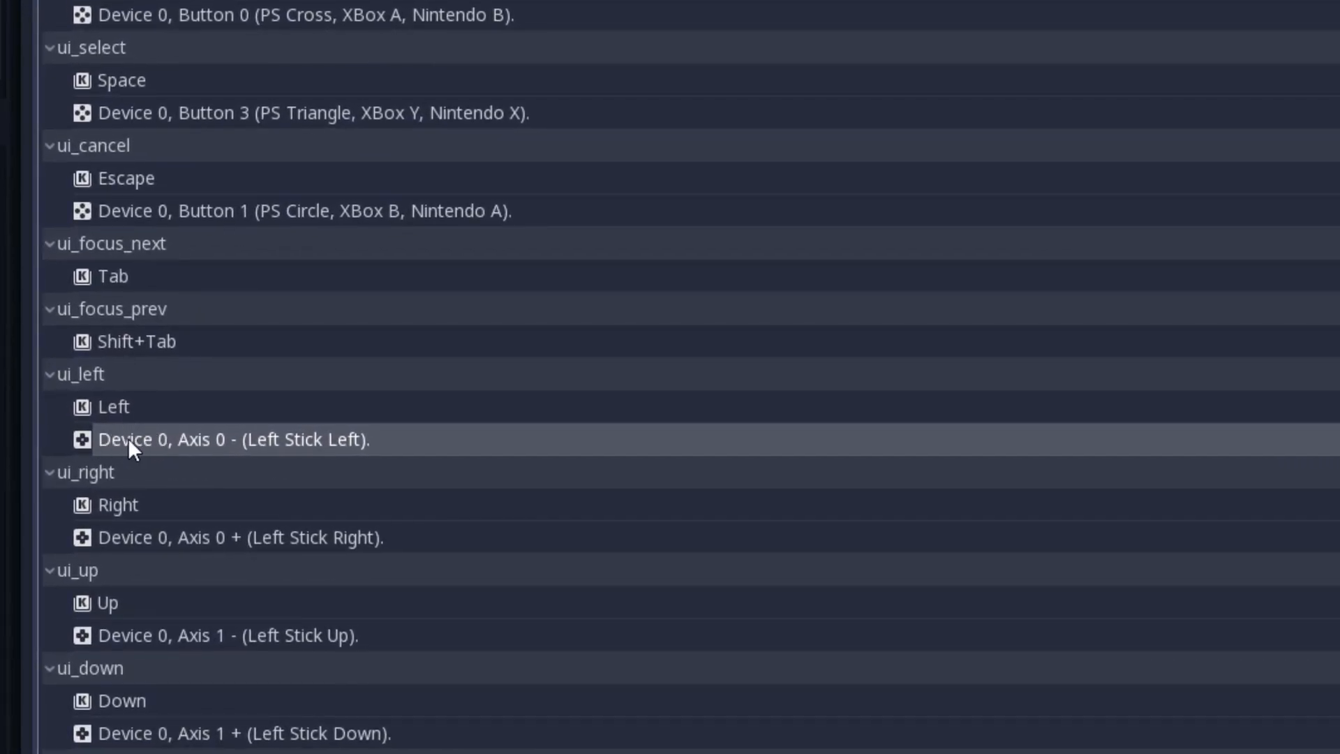
{"action": "mouse_move", "coordinate": [209, 455]}
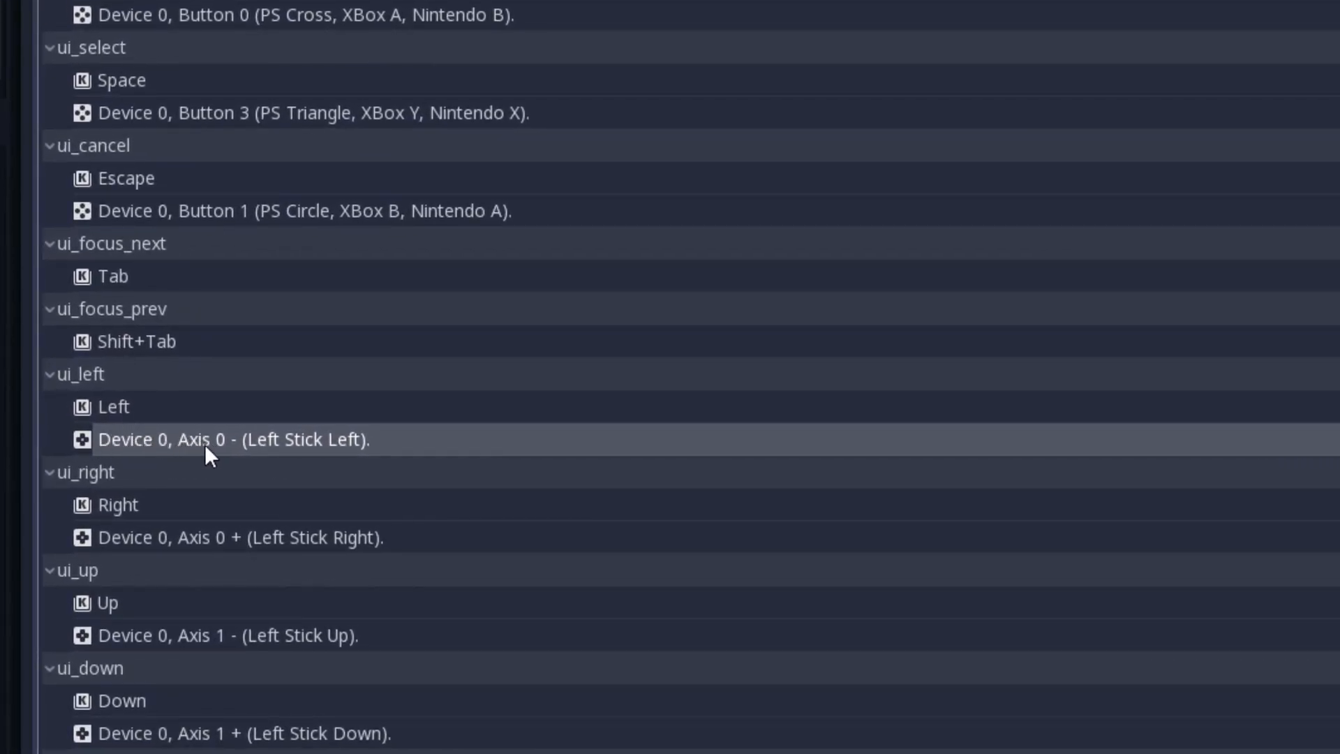
{"action": "mouse_move", "coordinate": [351, 458]}
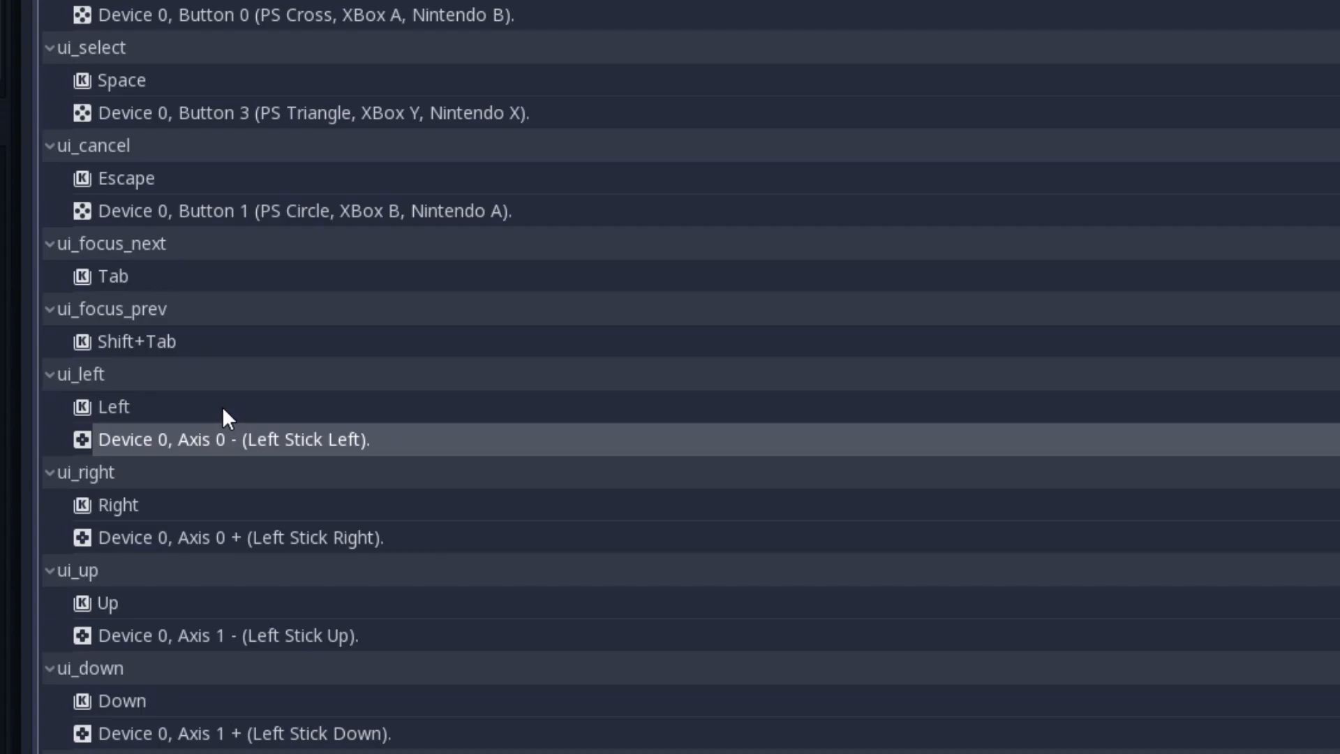
{"action": "mouse_move", "coordinate": [197, 414]}
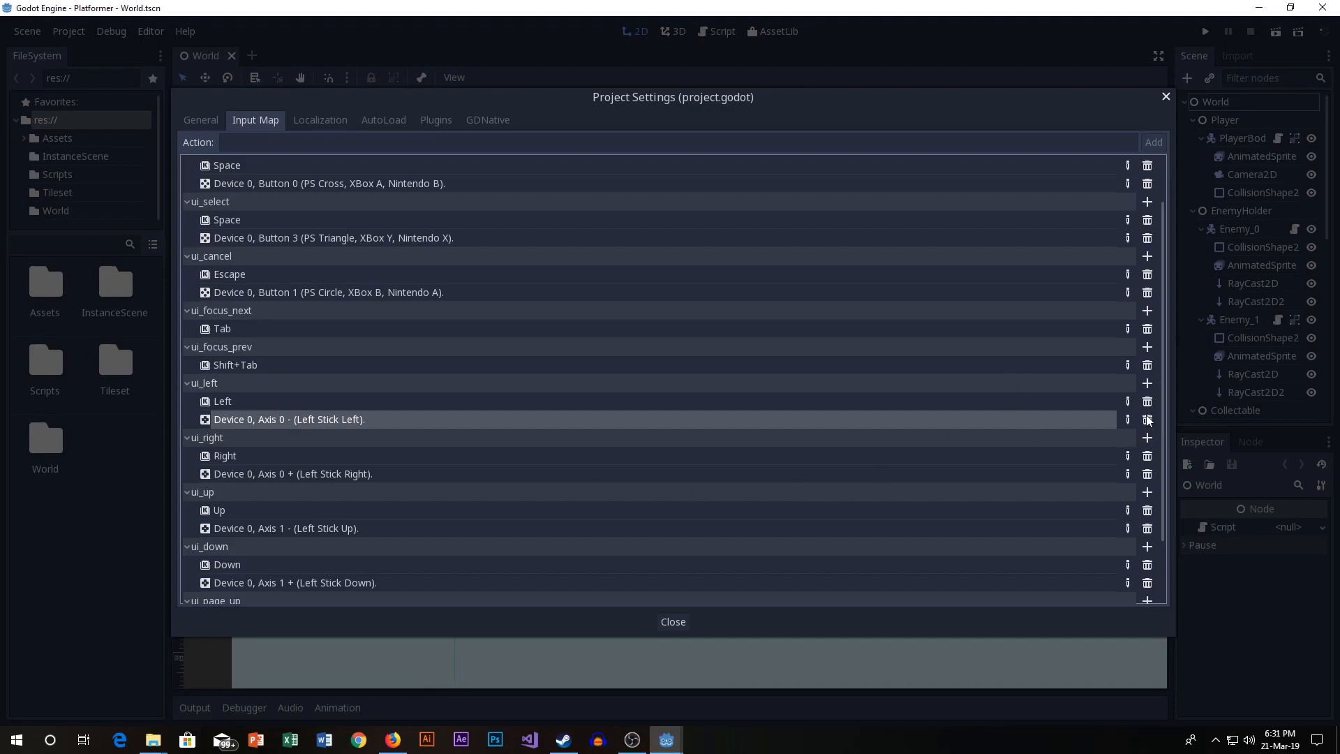
Replace ui_left's joypad axis event with Device 0, Axis 0 - (Left Stick Left).
{"action": "left_click", "coordinate": [1147, 418]}
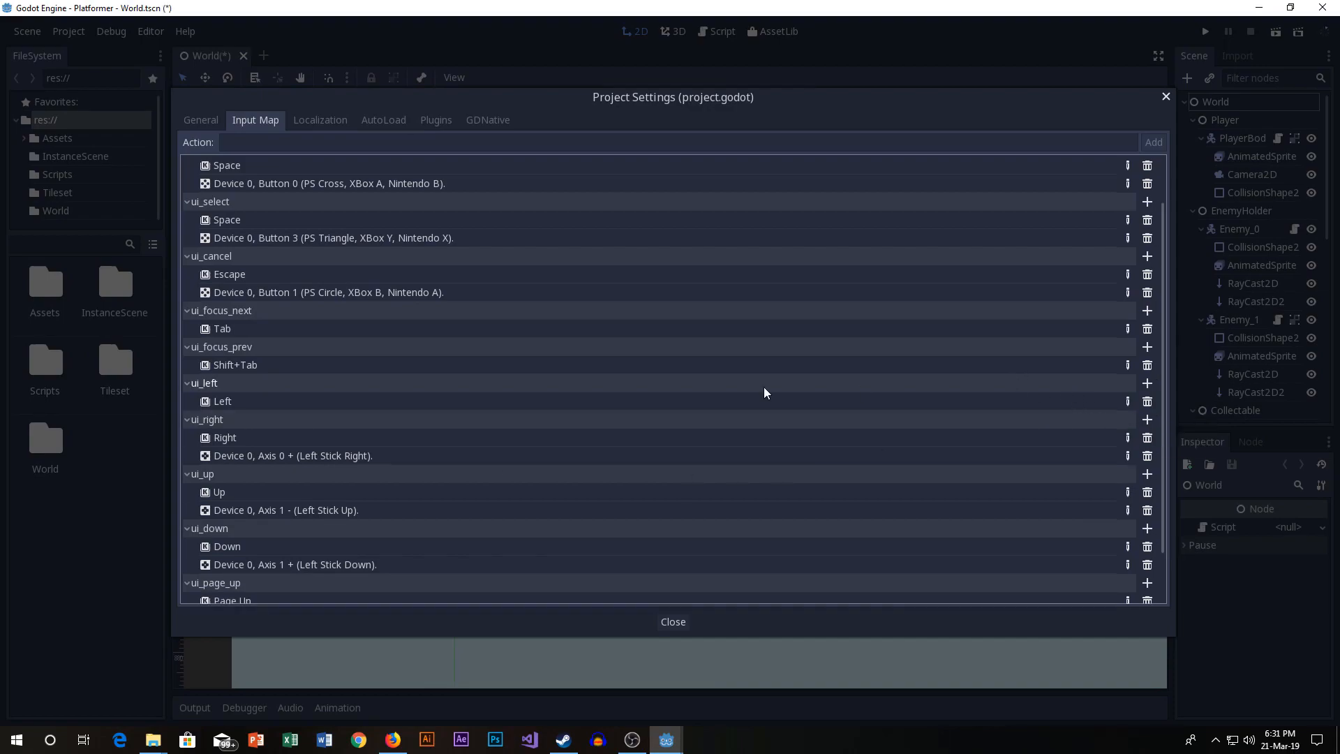
{"action": "mouse_move", "coordinate": [1072, 385]}
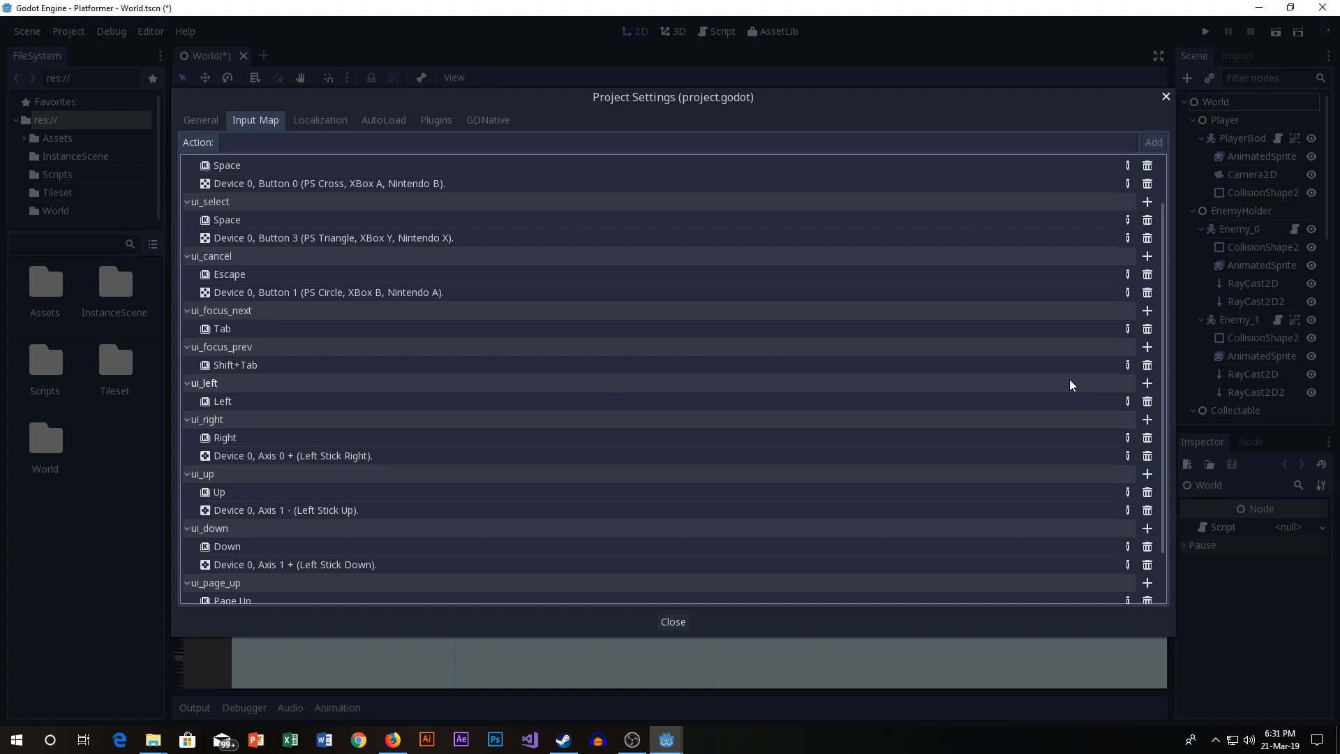
{"action": "mouse_move", "coordinate": [1147, 382]}
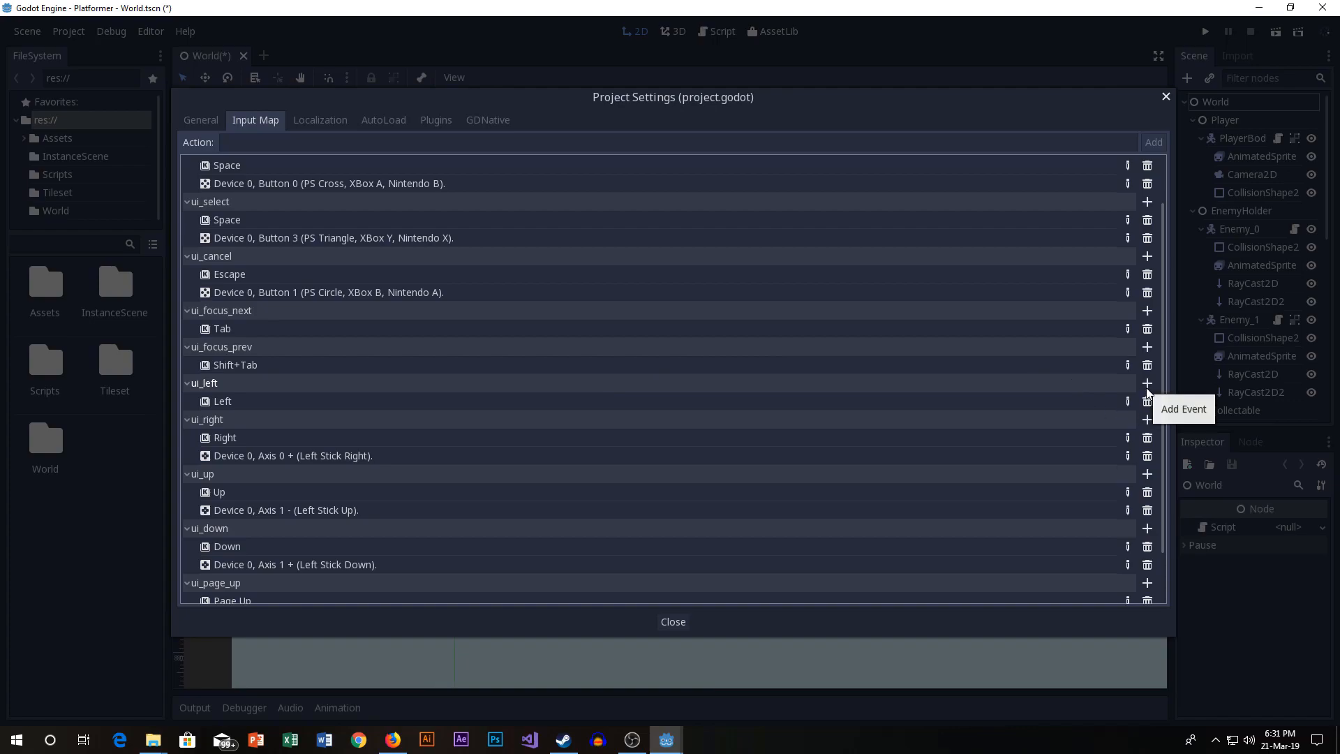
{"action": "left_click", "coordinate": [1147, 382]}
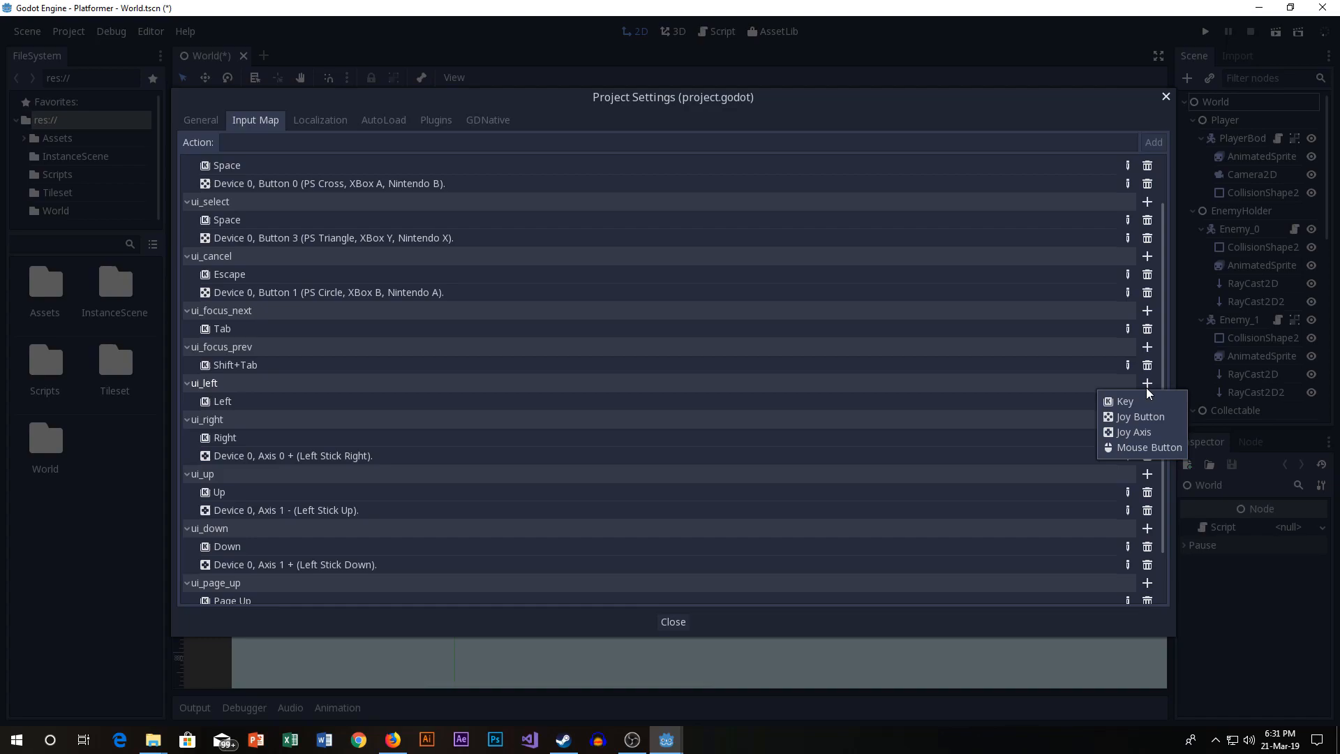
{"action": "mouse_move", "coordinate": [1149, 416]}
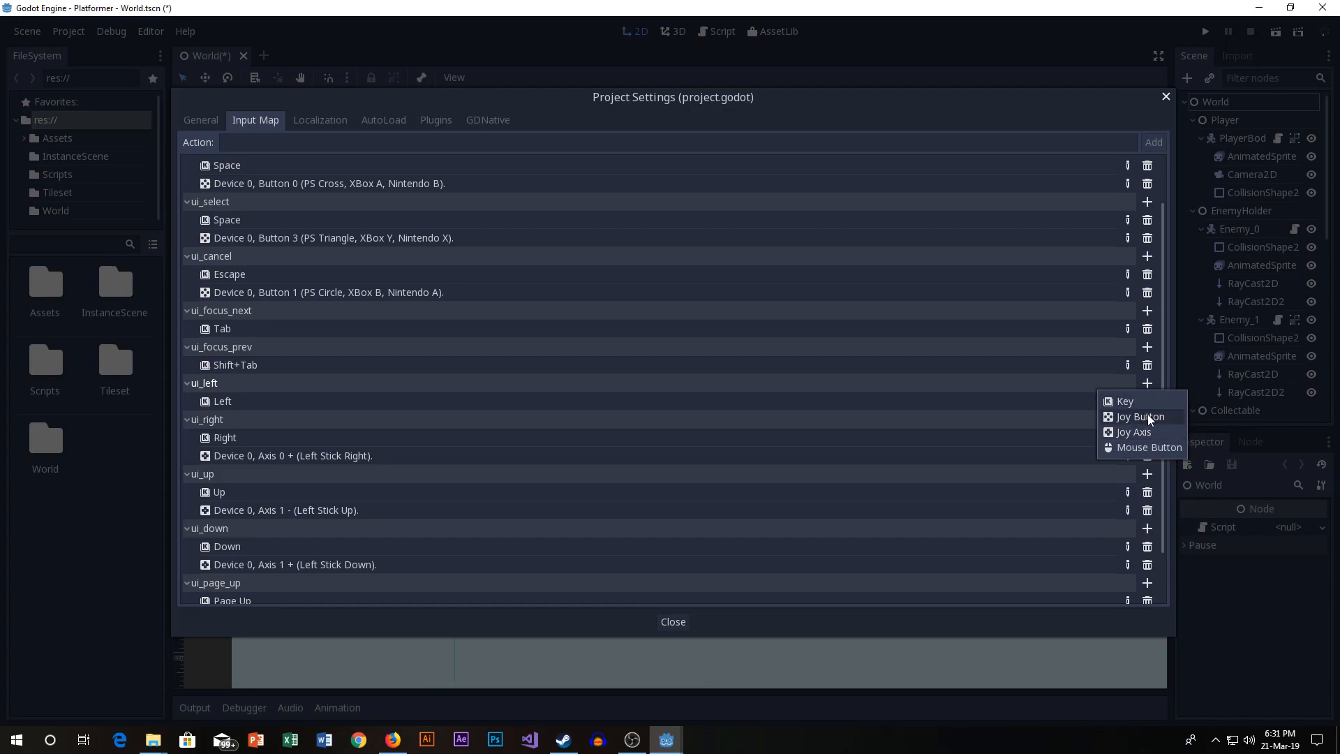
{"action": "left_click", "coordinate": [1134, 433]}
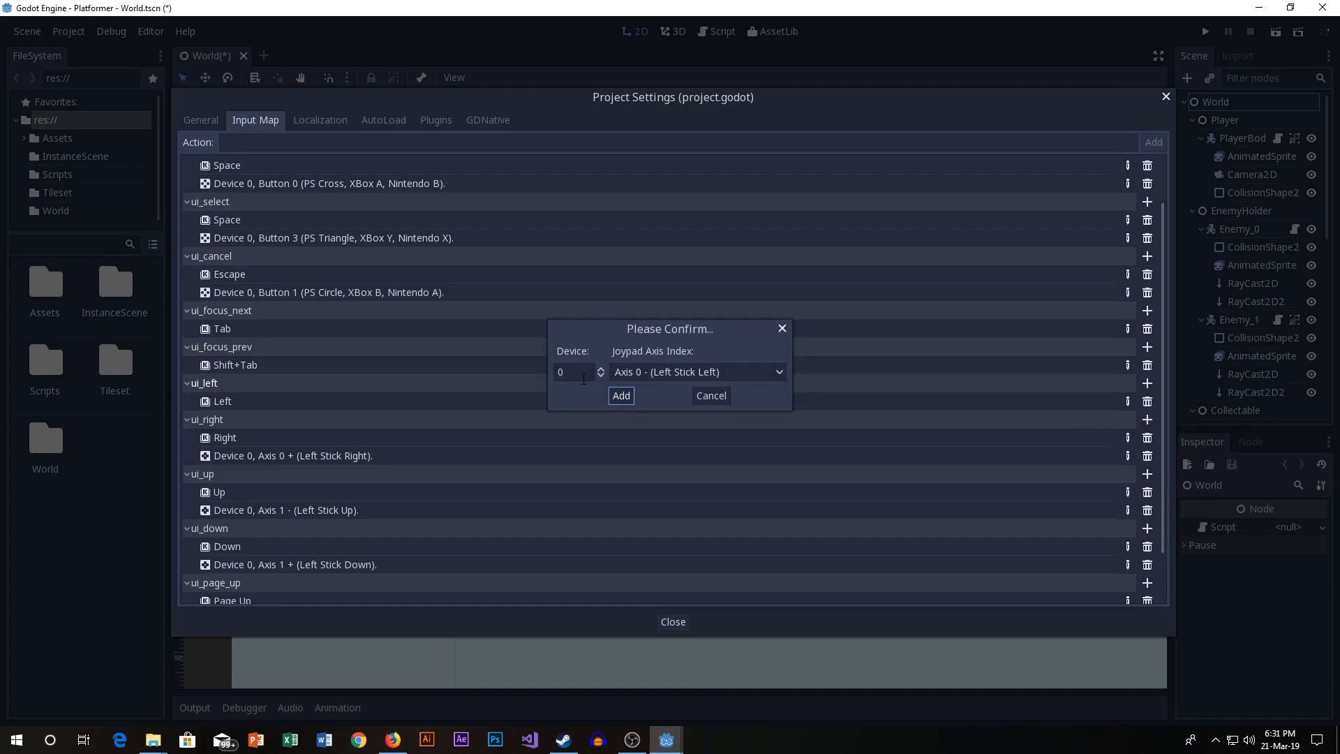
{"action": "left_click", "coordinate": [573, 372]}
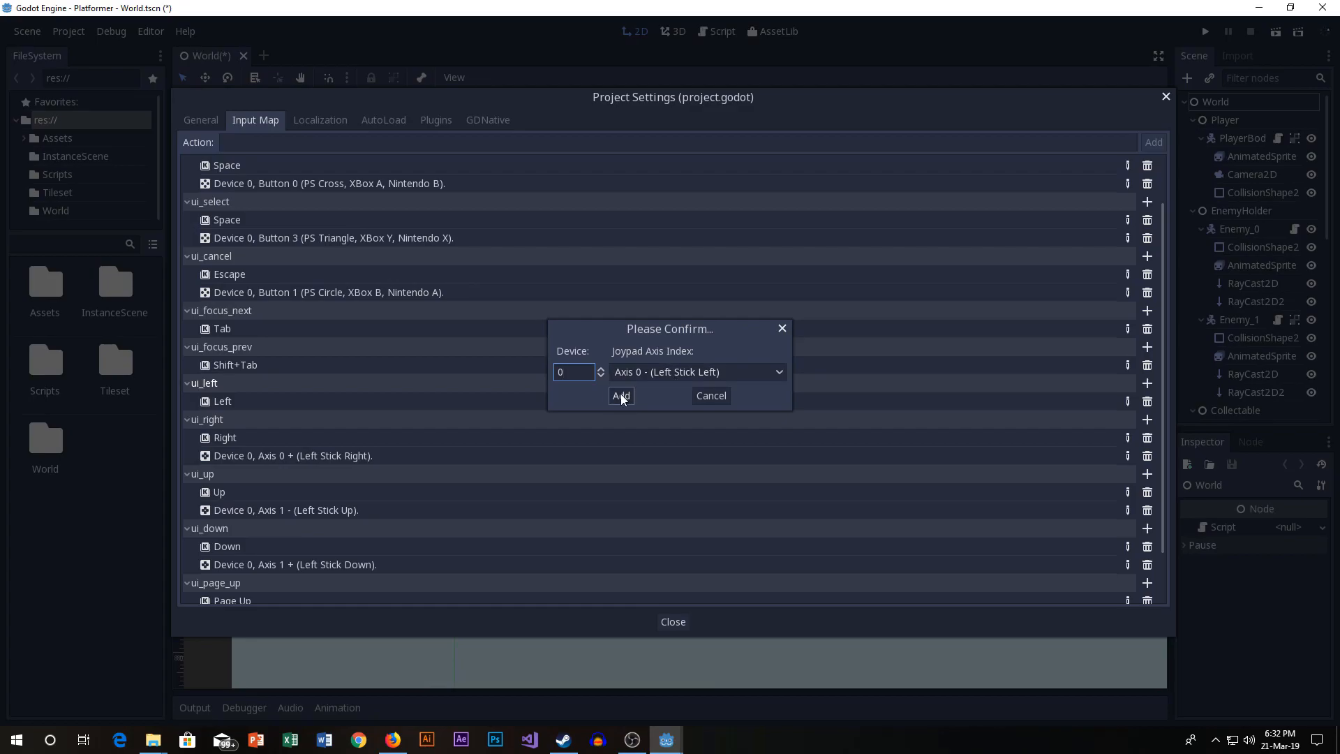
{"action": "left_click", "coordinate": [620, 397]}
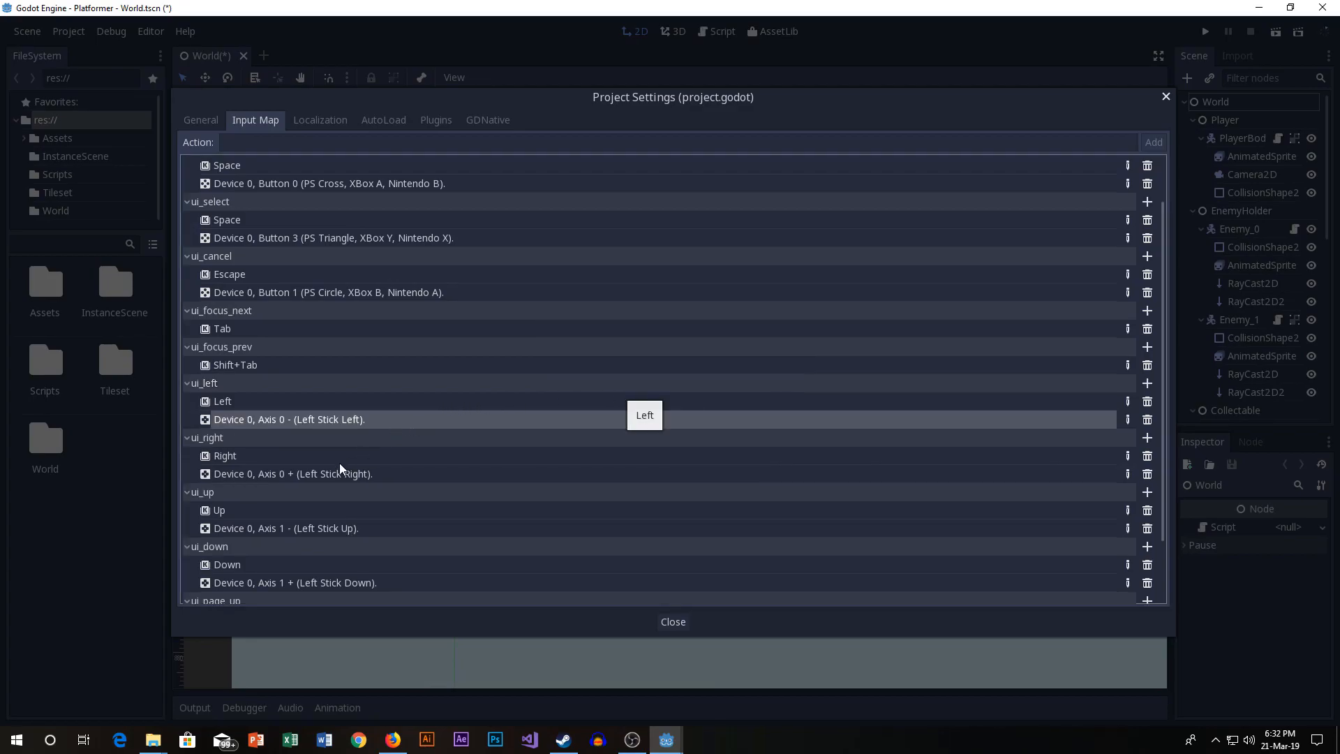
{"action": "mouse_move", "coordinate": [1121, 493]}
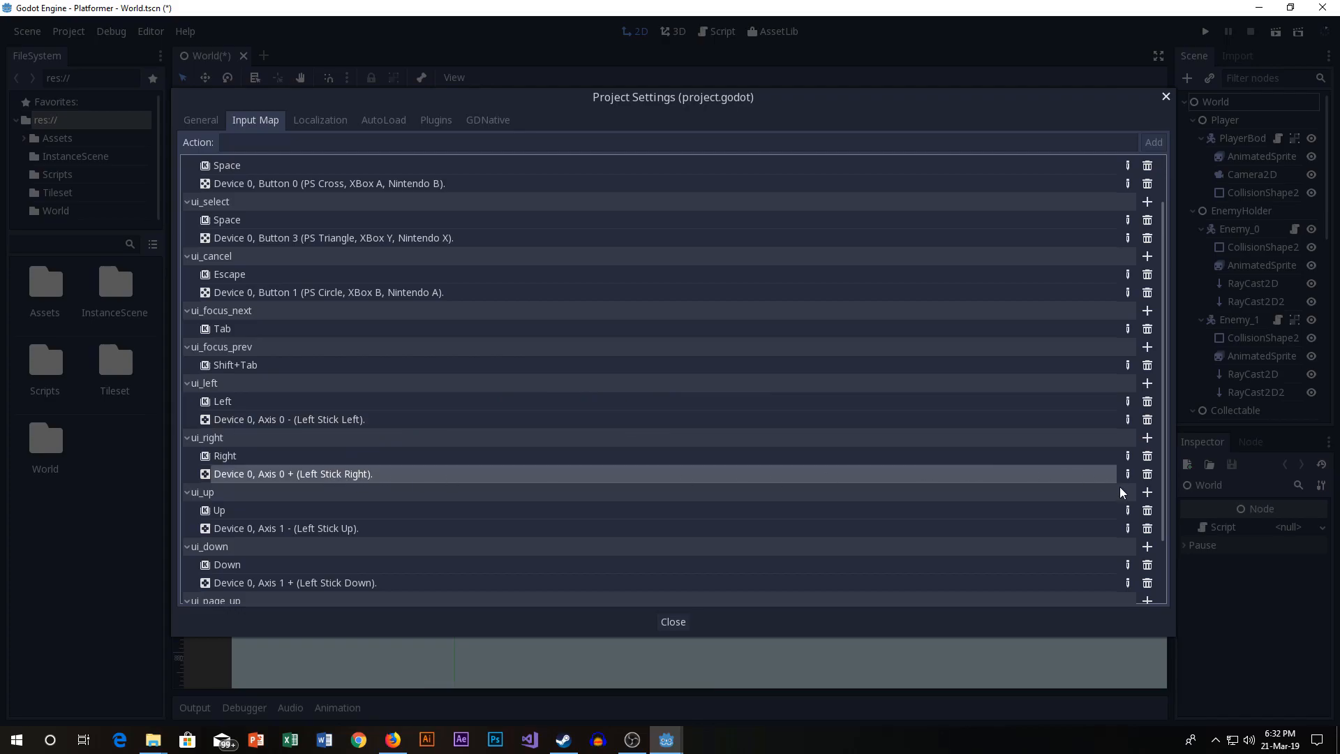
Replace ui_right's joypad axis event with Device 0, Axis 0 + (Left Stick Right).
{"action": "left_click", "coordinate": [1147, 475]}
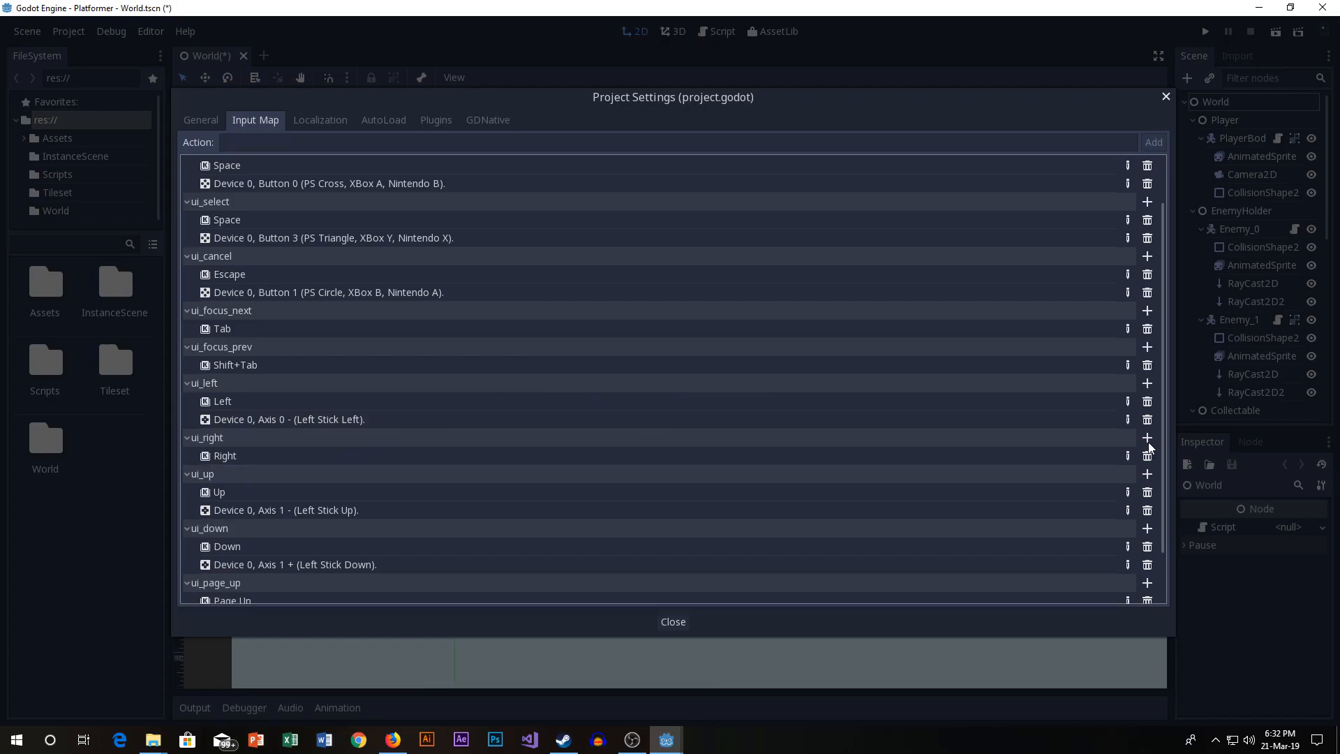
{"action": "mouse_move", "coordinate": [1112, 450]}
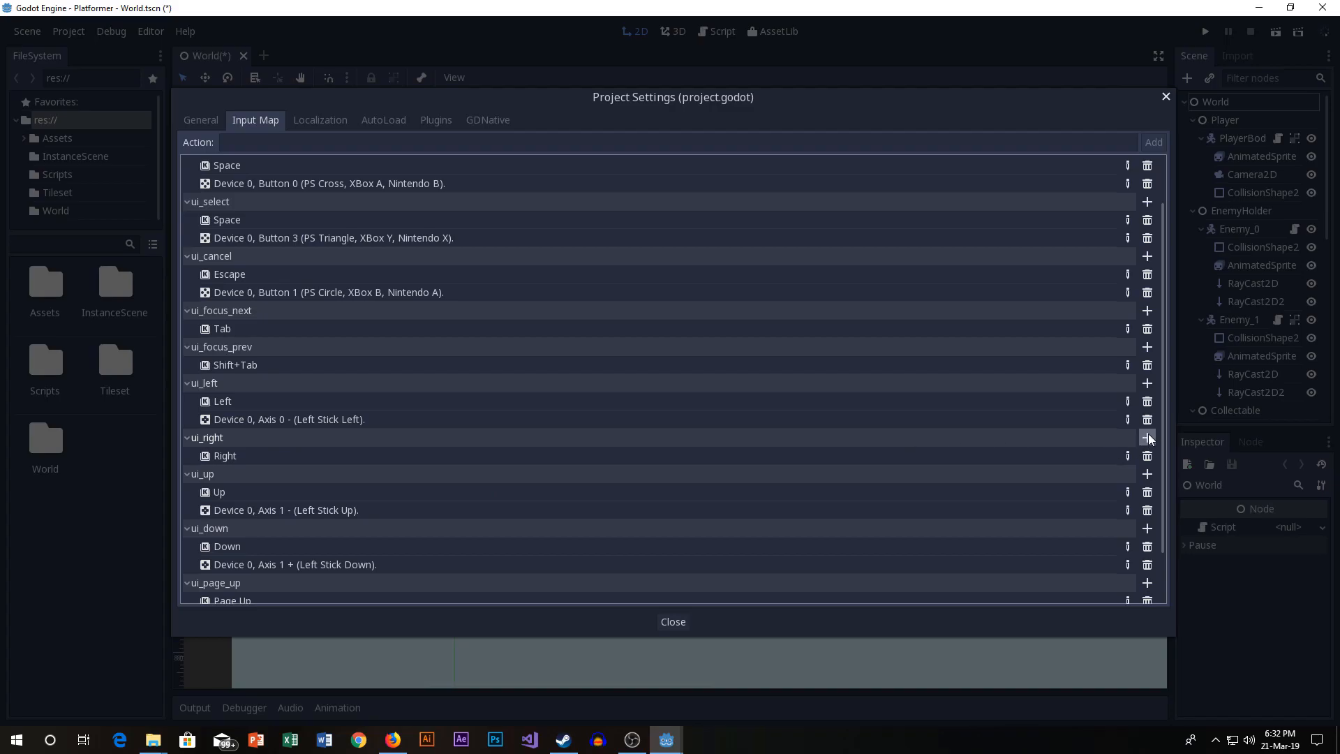
{"action": "left_click", "coordinate": [1148, 435]}
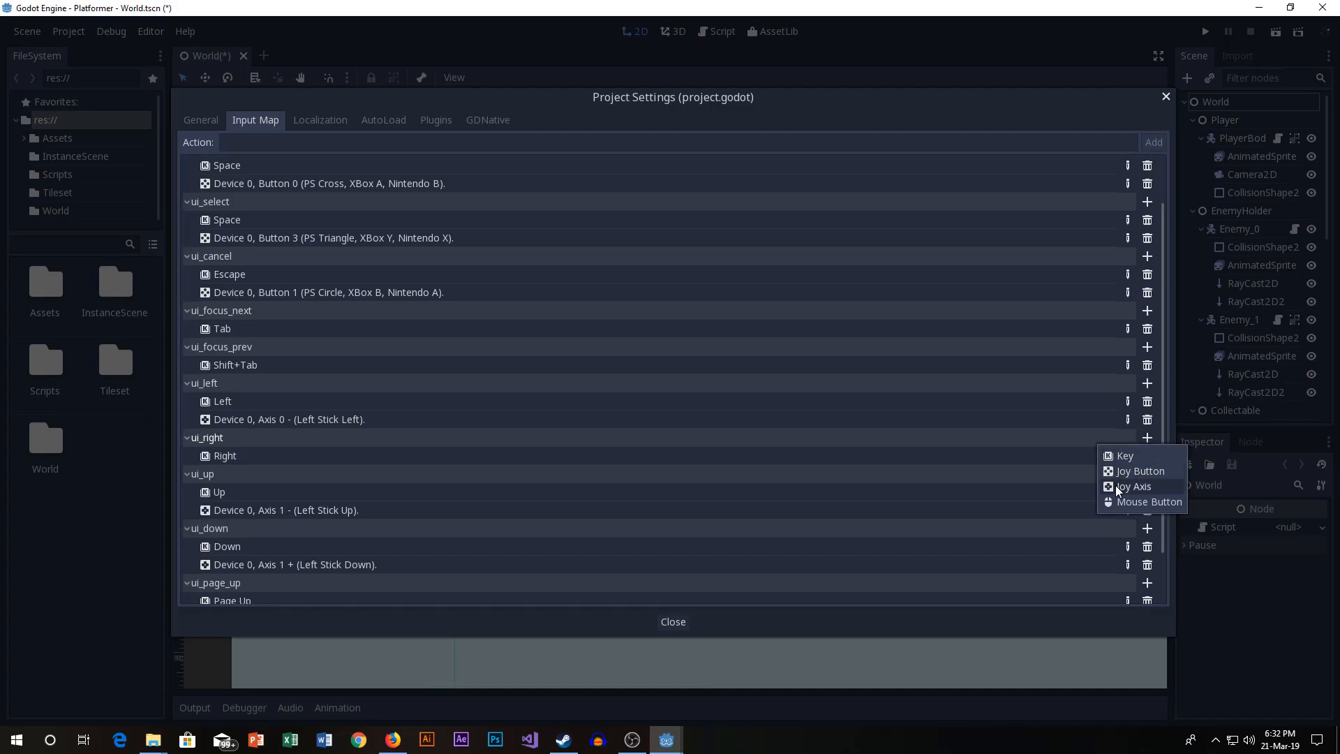
{"action": "left_click", "coordinate": [1134, 486]}
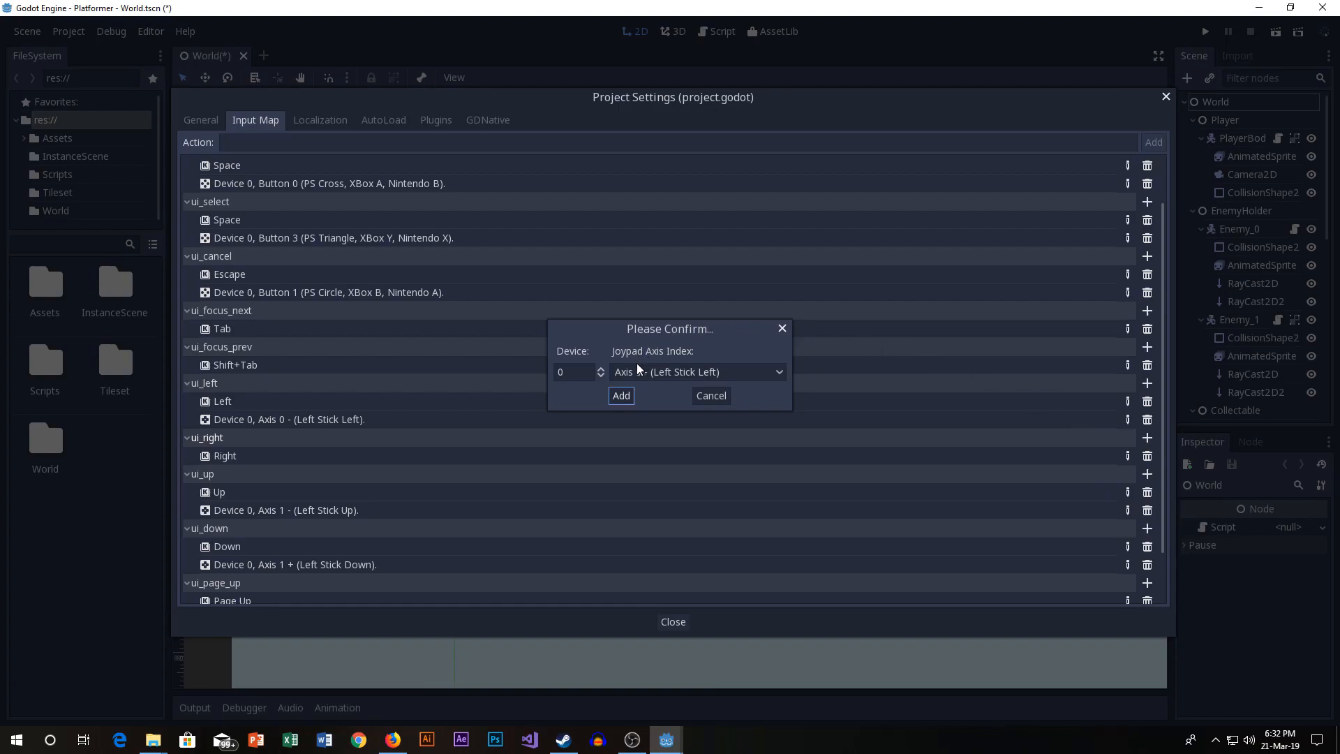
{"action": "left_click", "coordinate": [698, 371]}
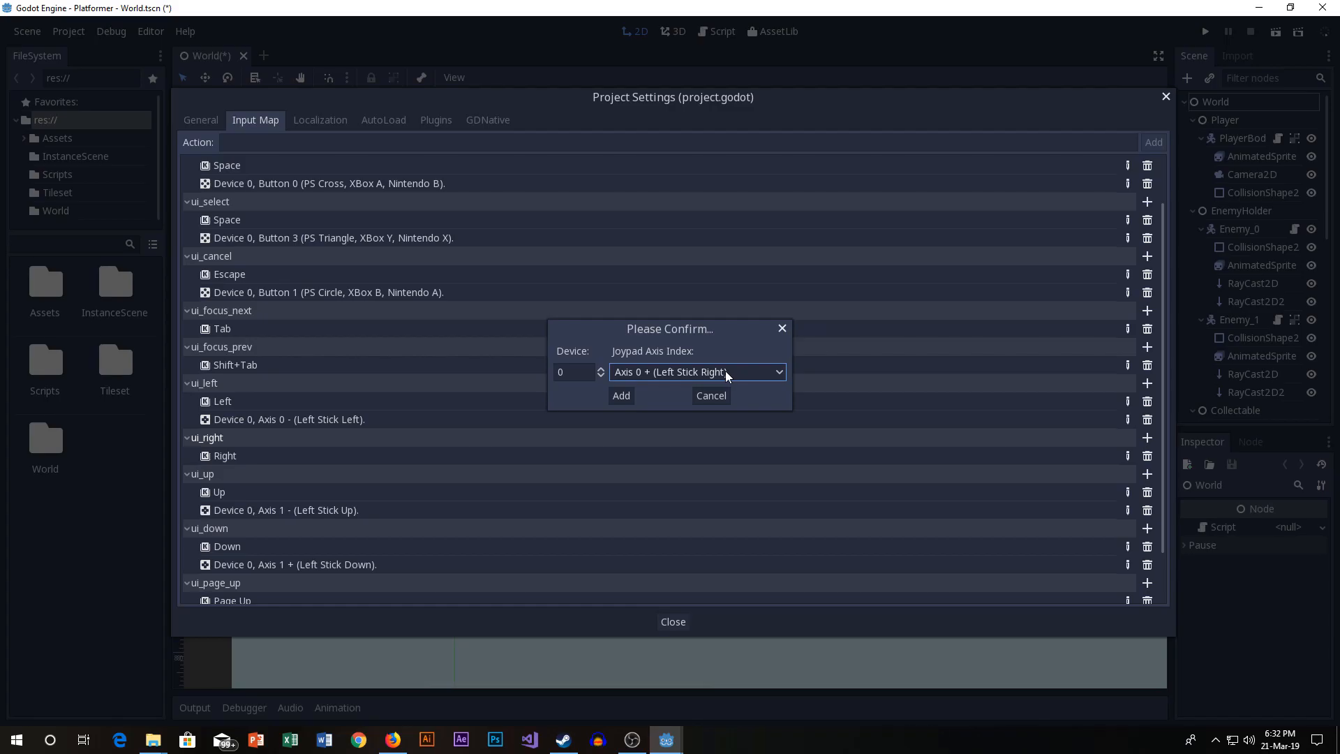
{"action": "mouse_move", "coordinate": [625, 397]}
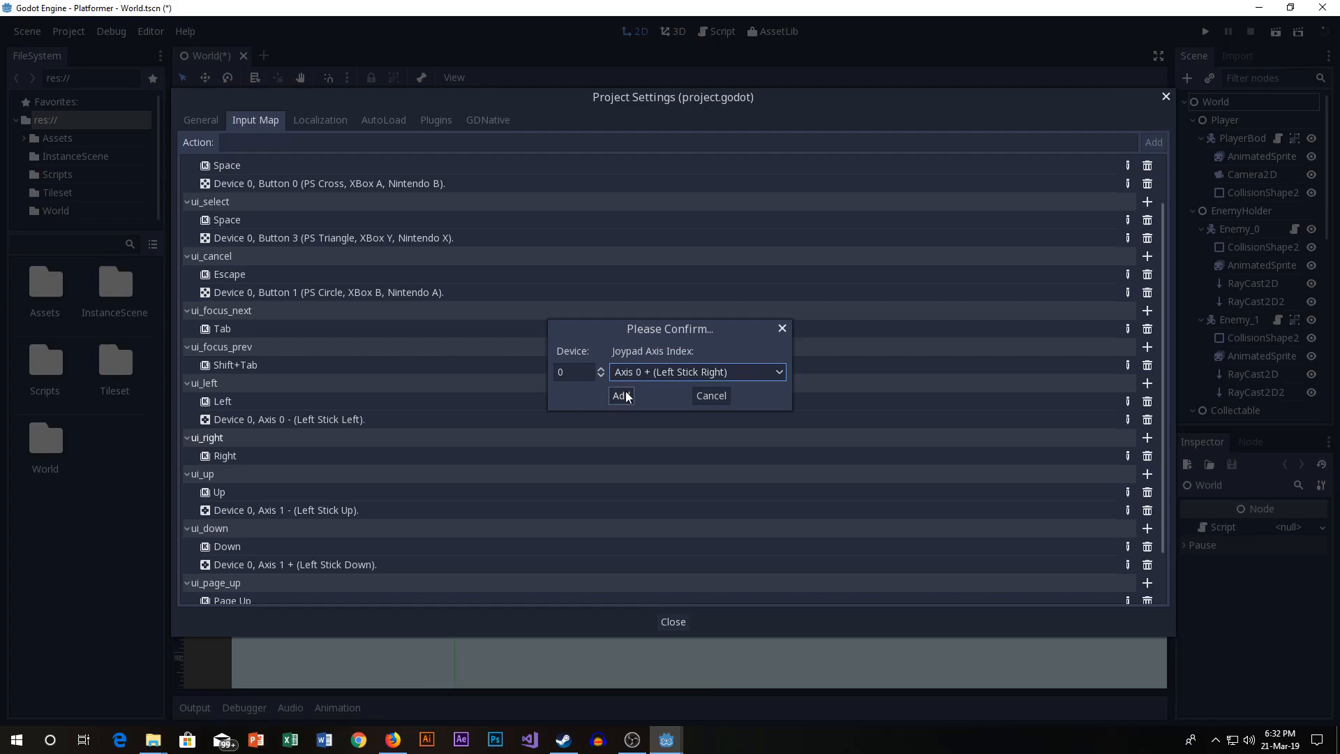
{"action": "left_click", "coordinate": [620, 397]}
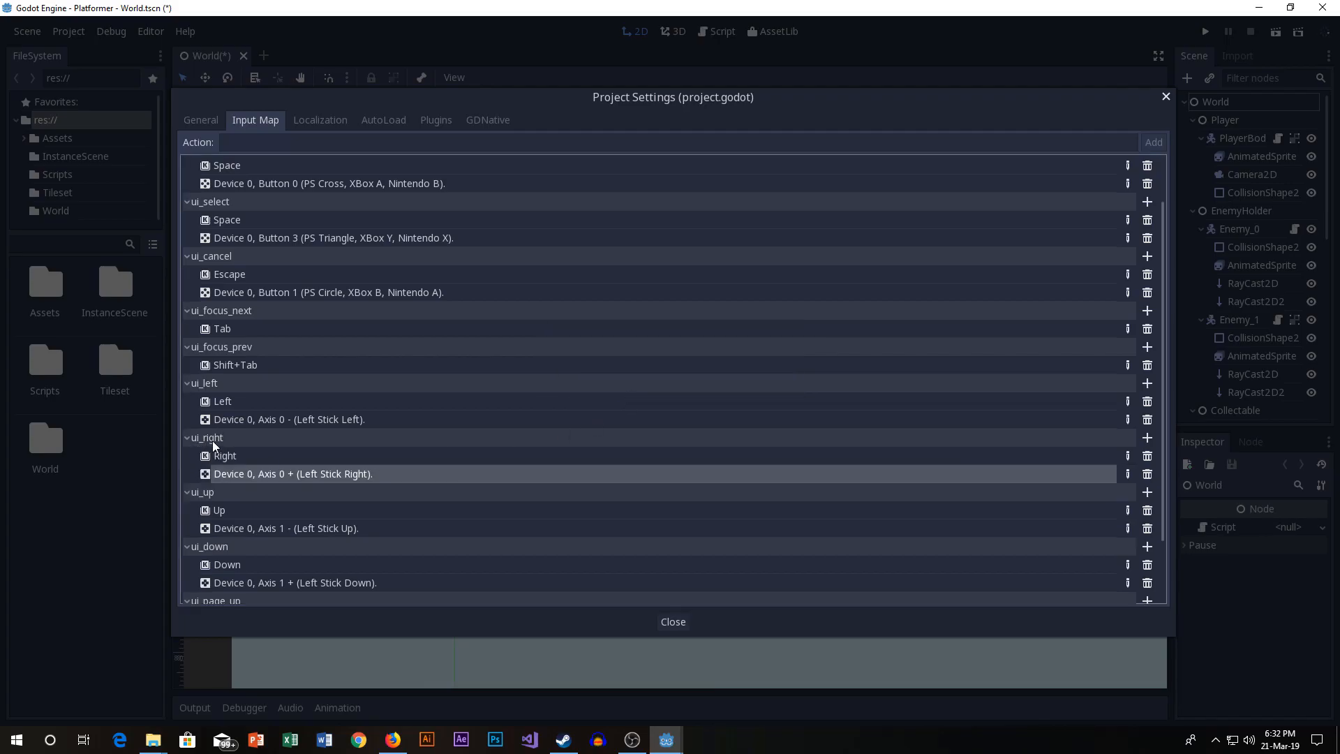
{"action": "mouse_move", "coordinate": [262, 536]}
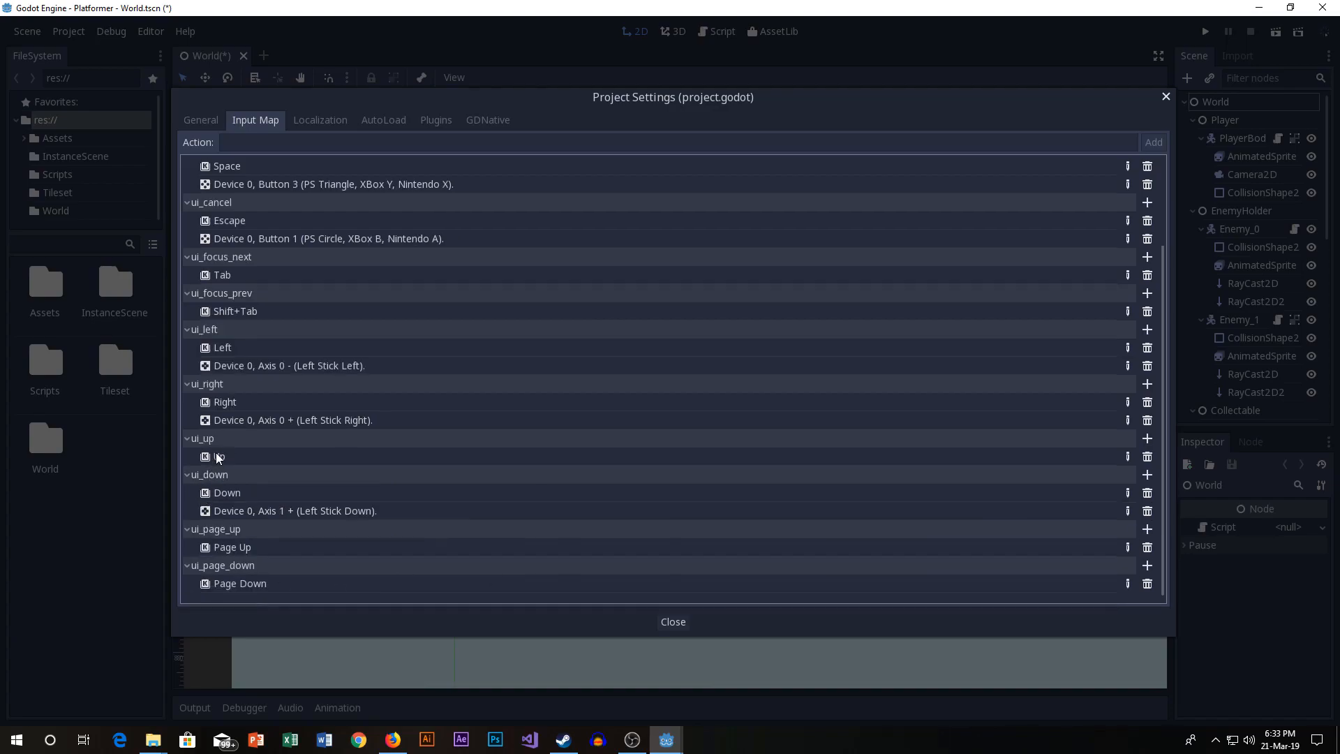
Add a Joy Axis event to ui_up using Device 0, Axis 1 - (Left Stick Up).
{"action": "left_click", "coordinate": [1147, 438]}
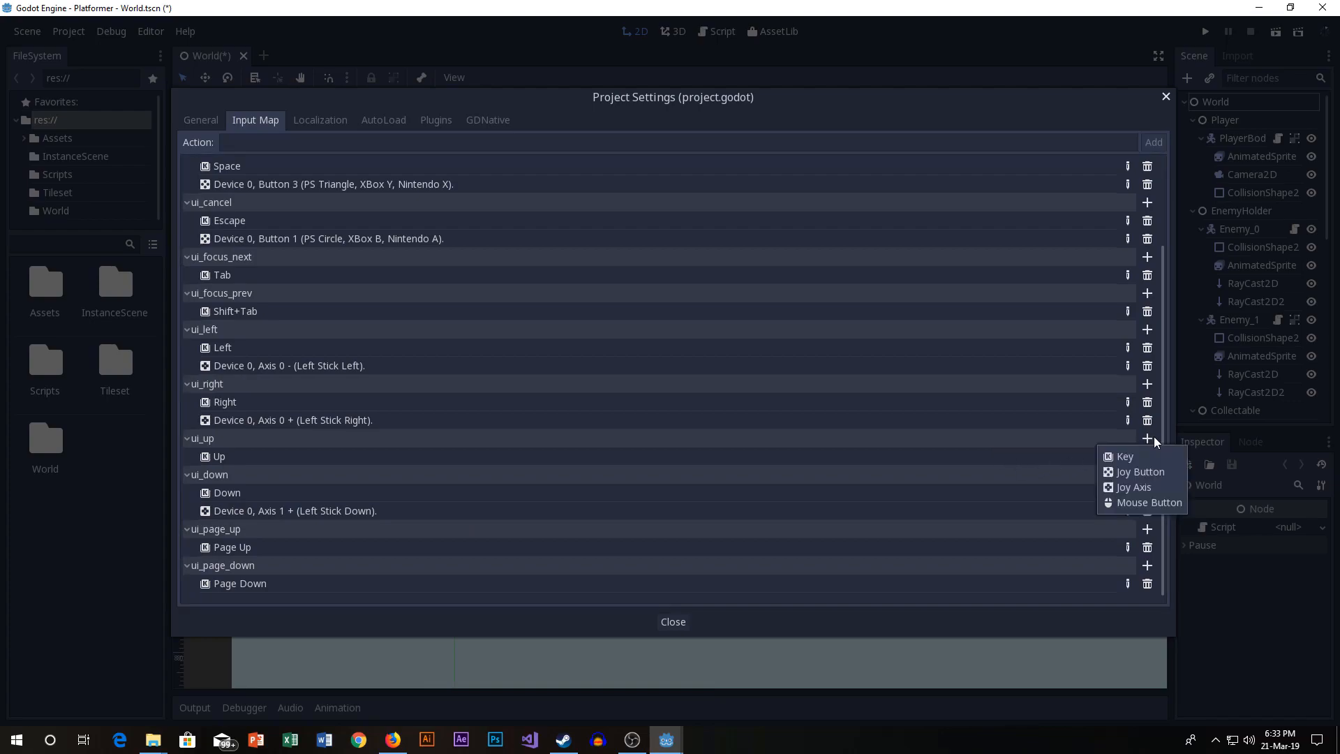
{"action": "left_click", "coordinate": [1133, 486]}
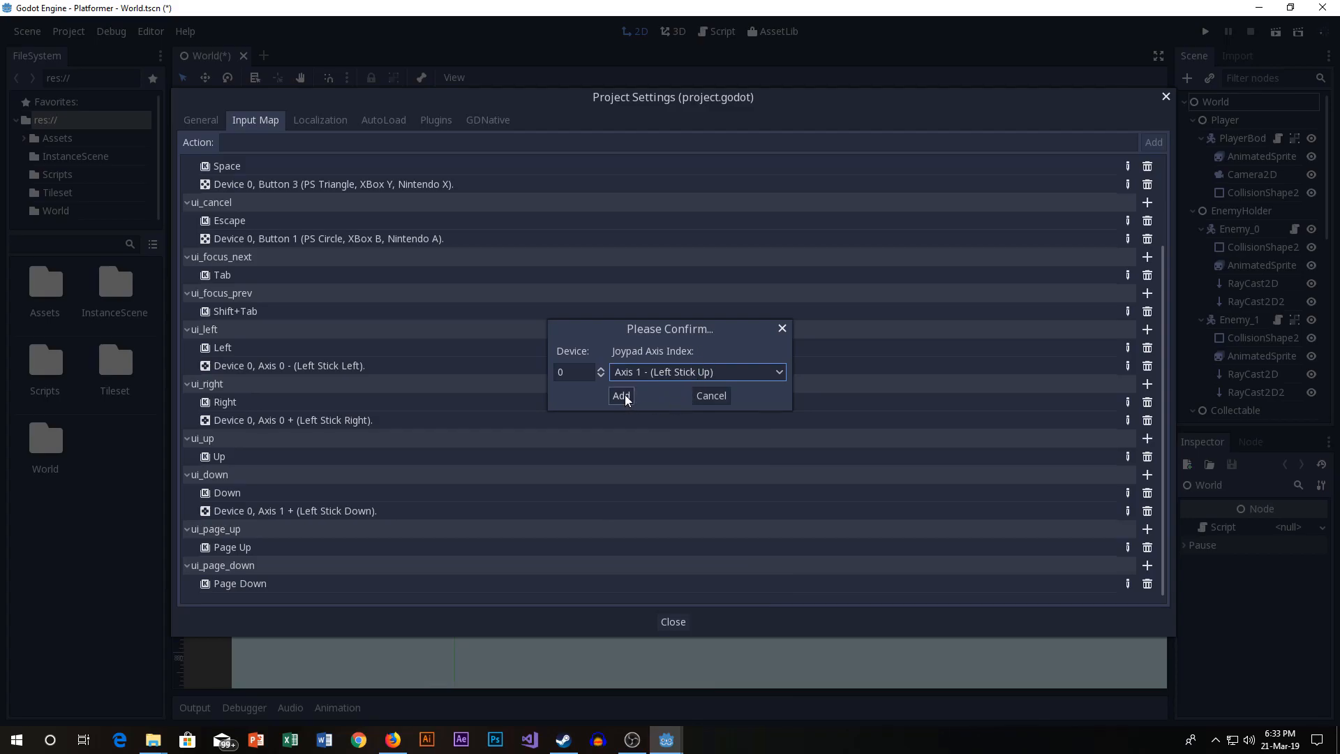
{"action": "left_click", "coordinate": [698, 371]}
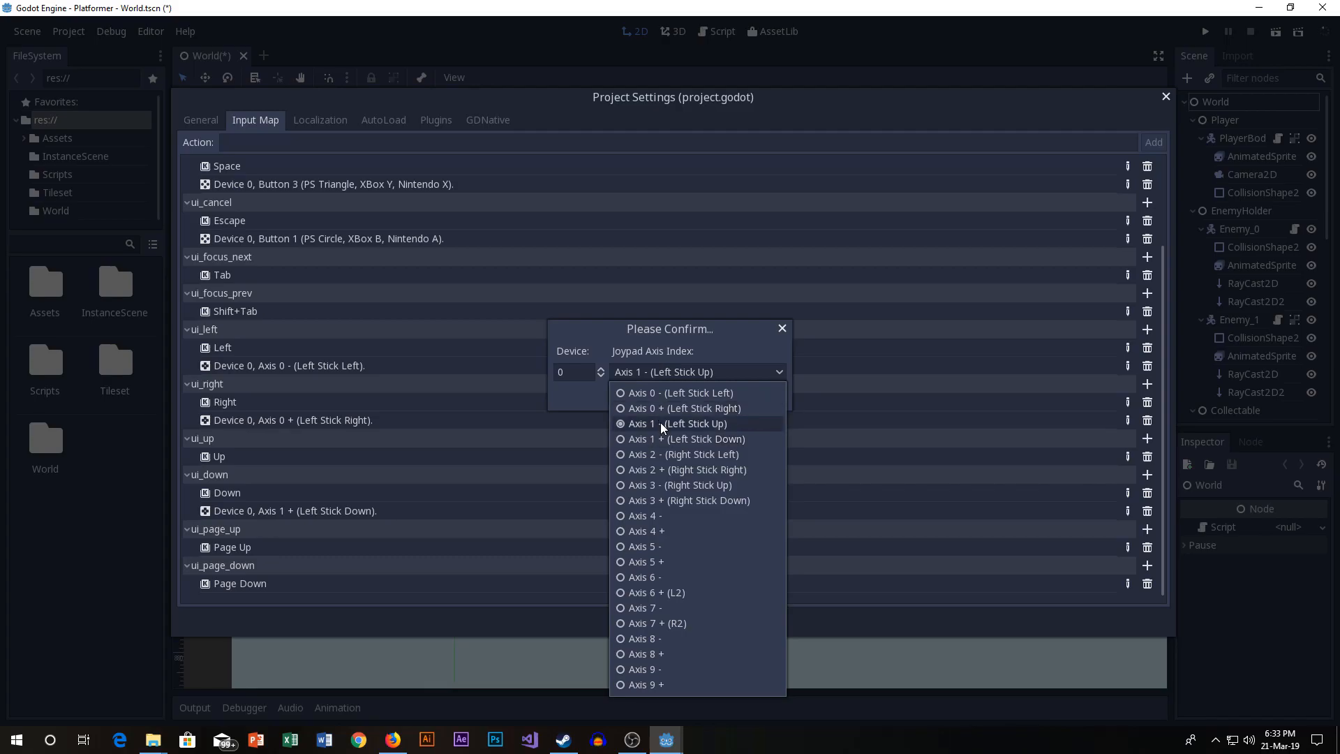
{"action": "mouse_move", "coordinate": [656, 438]}
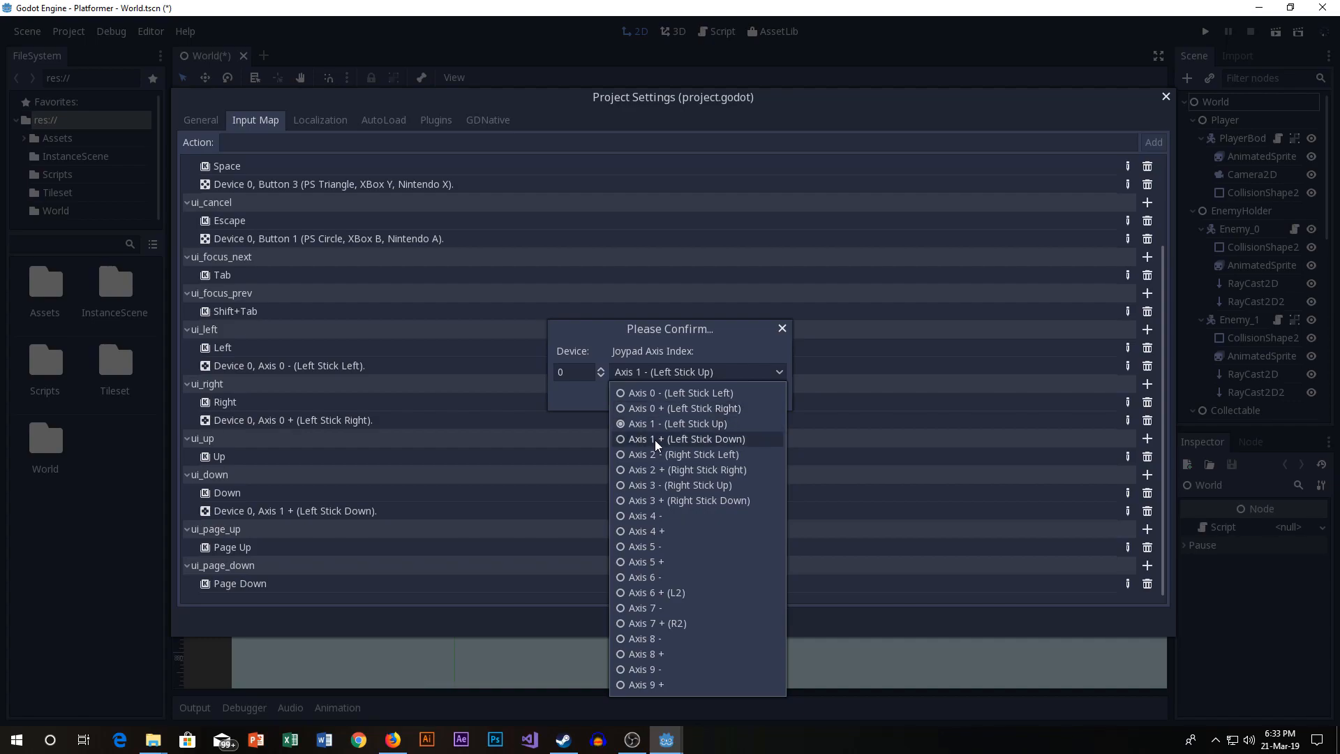
{"action": "left_click", "coordinate": [676, 423]}
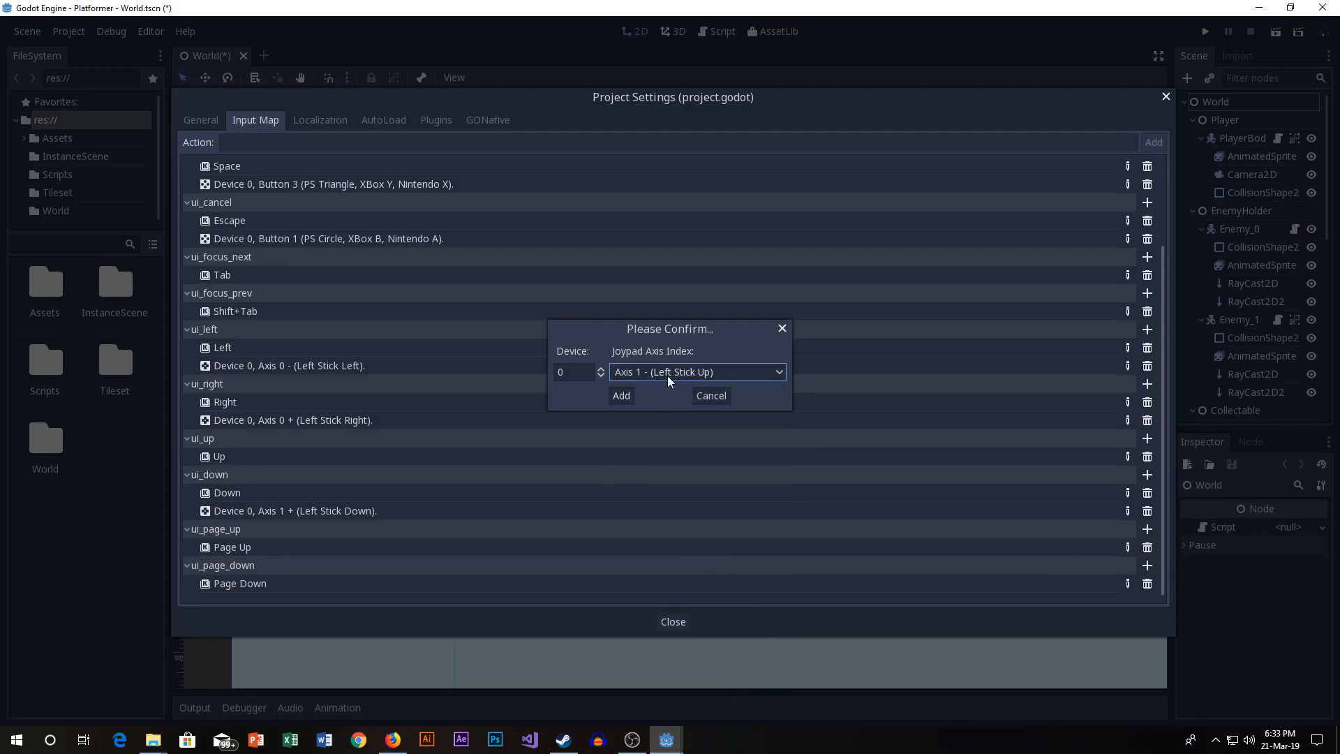
{"action": "left_click", "coordinate": [621, 395]}
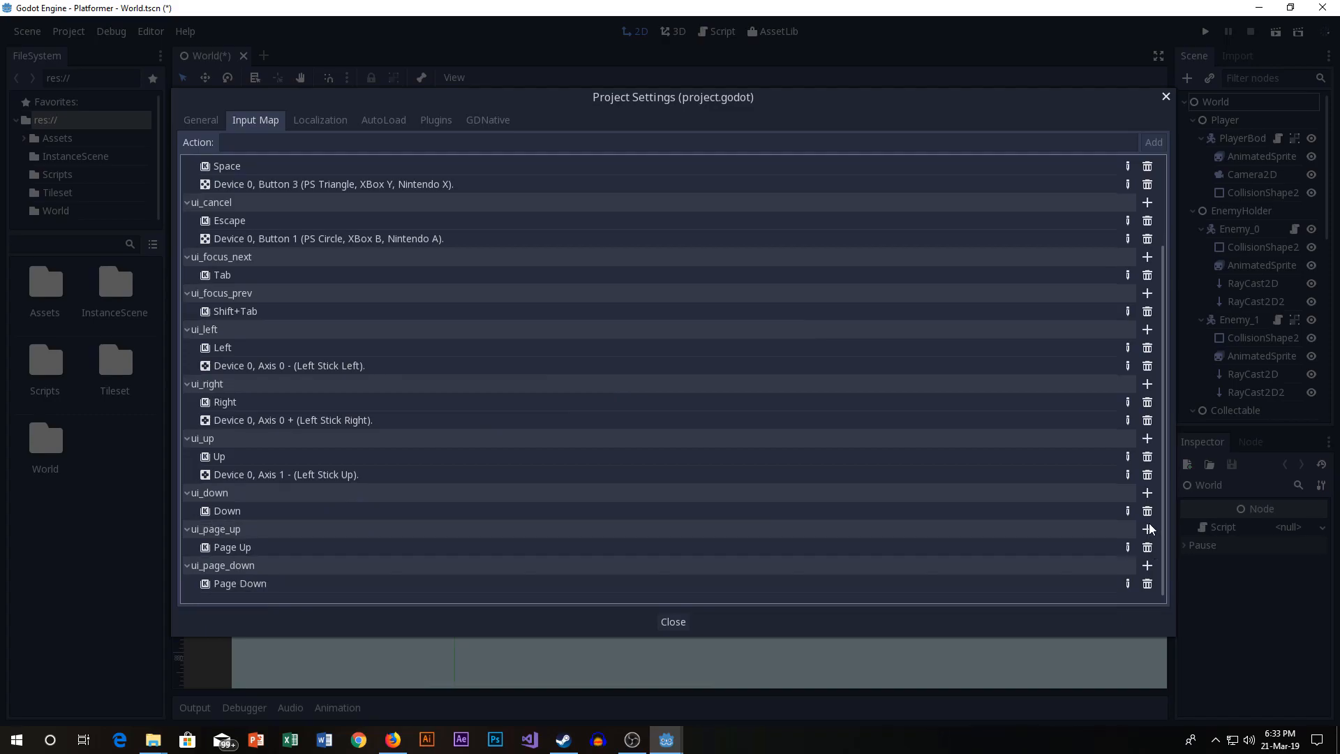
Add a Joy Axis event to ui_down using Device 0, Axis 1 + (Left Stick Down).
{"action": "left_click", "coordinate": [1148, 493]}
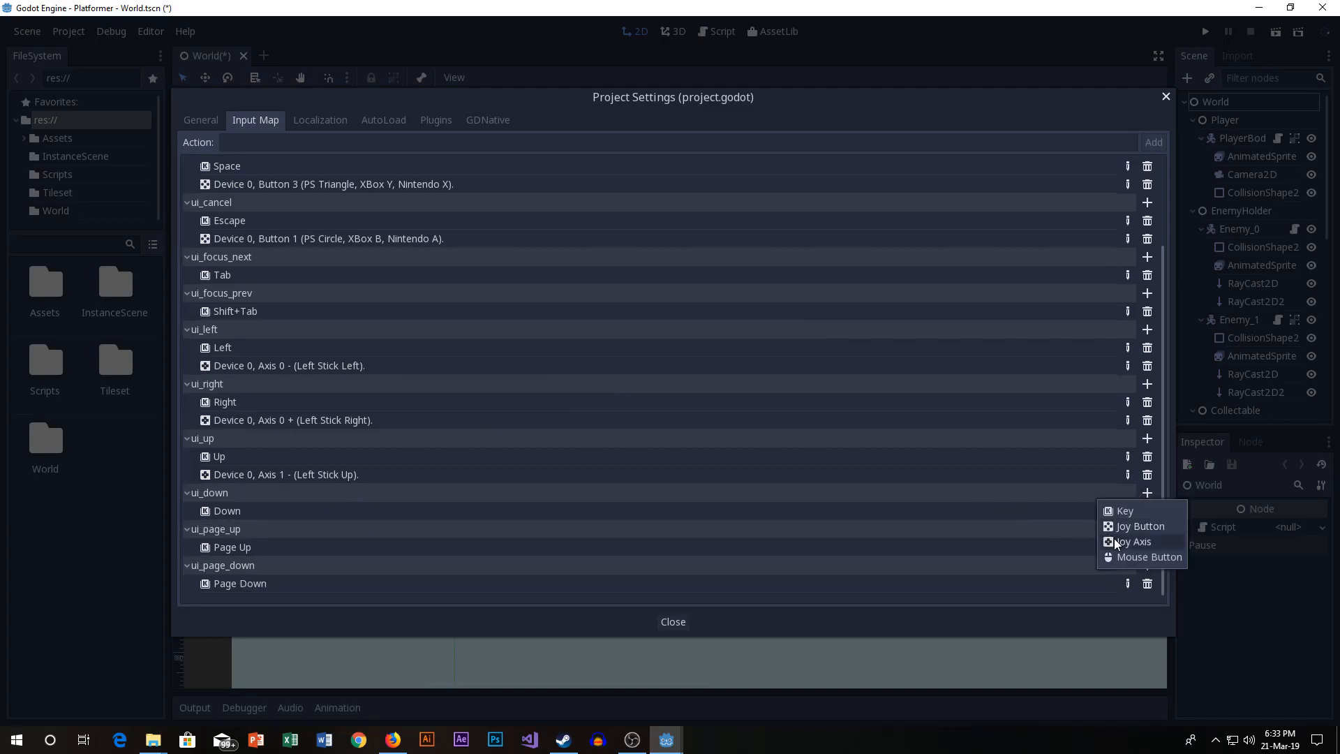
{"action": "left_click", "coordinate": [1134, 542]}
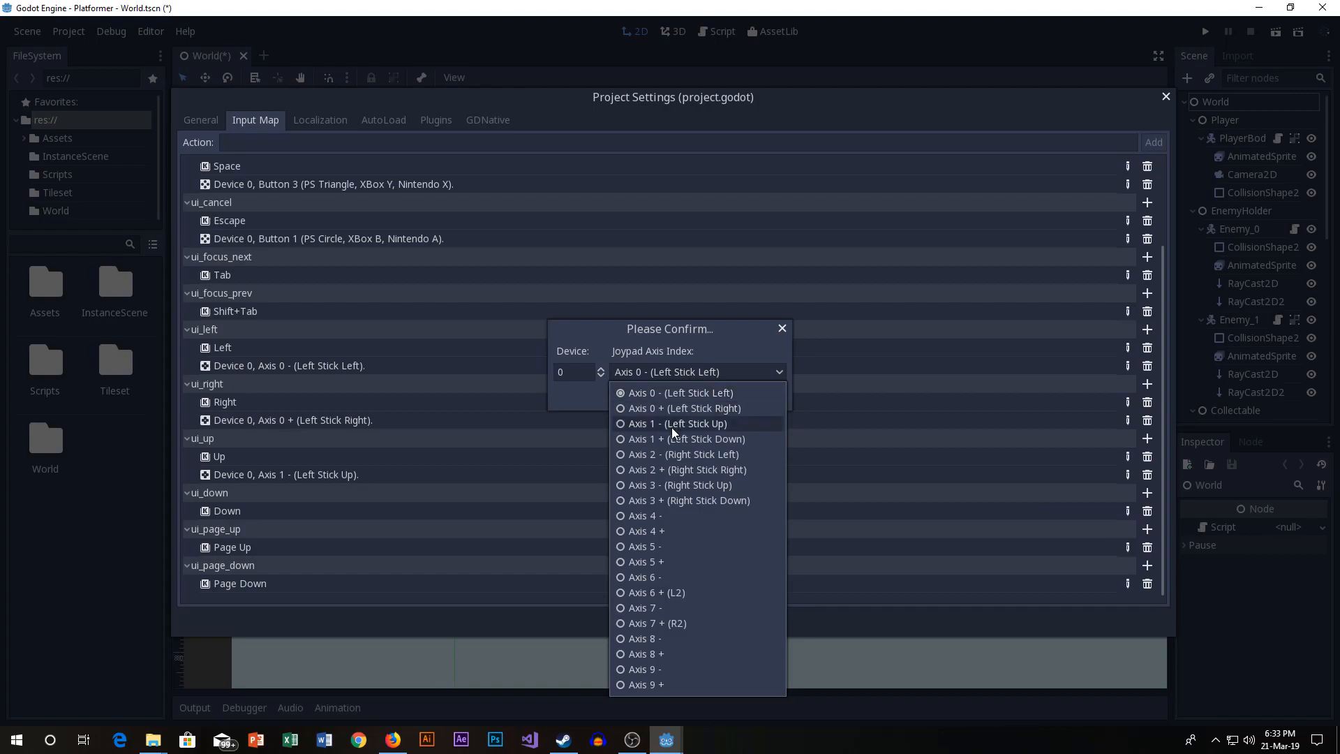
{"action": "left_click", "coordinate": [681, 439]}
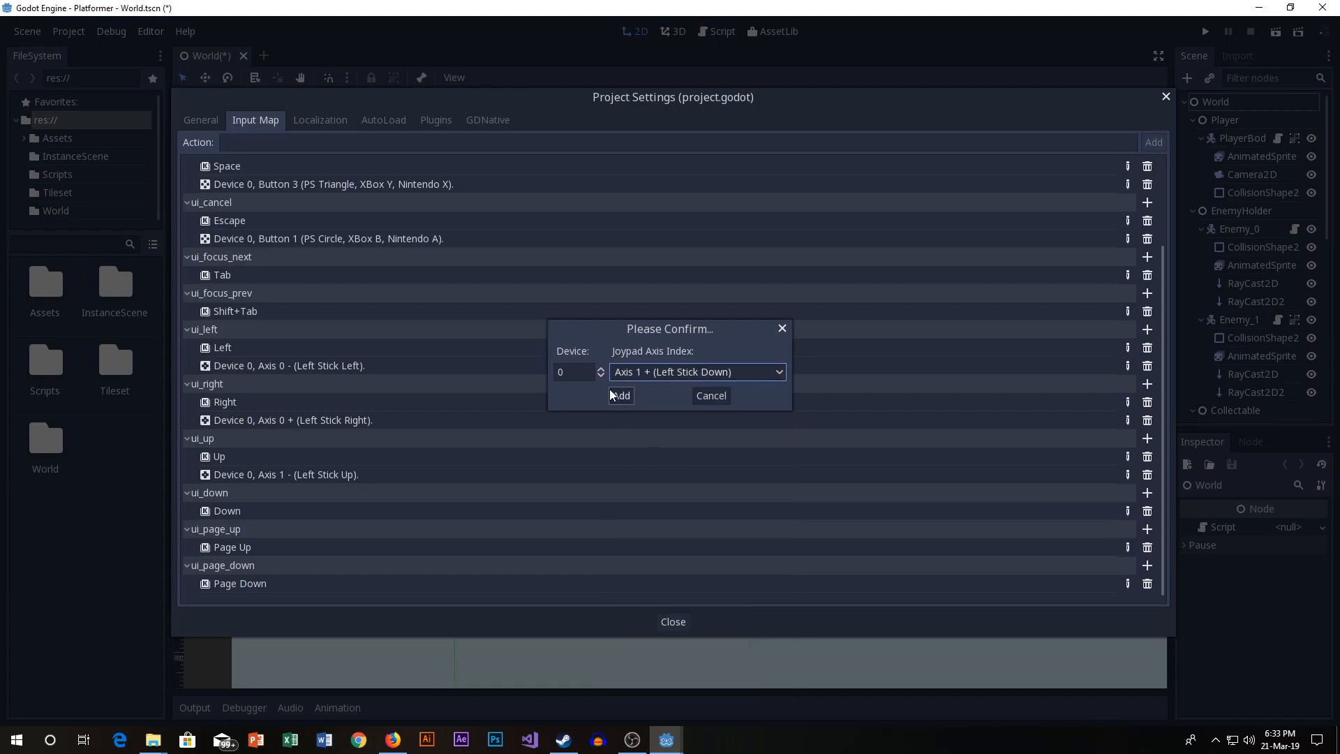
{"action": "left_click", "coordinate": [620, 396]}
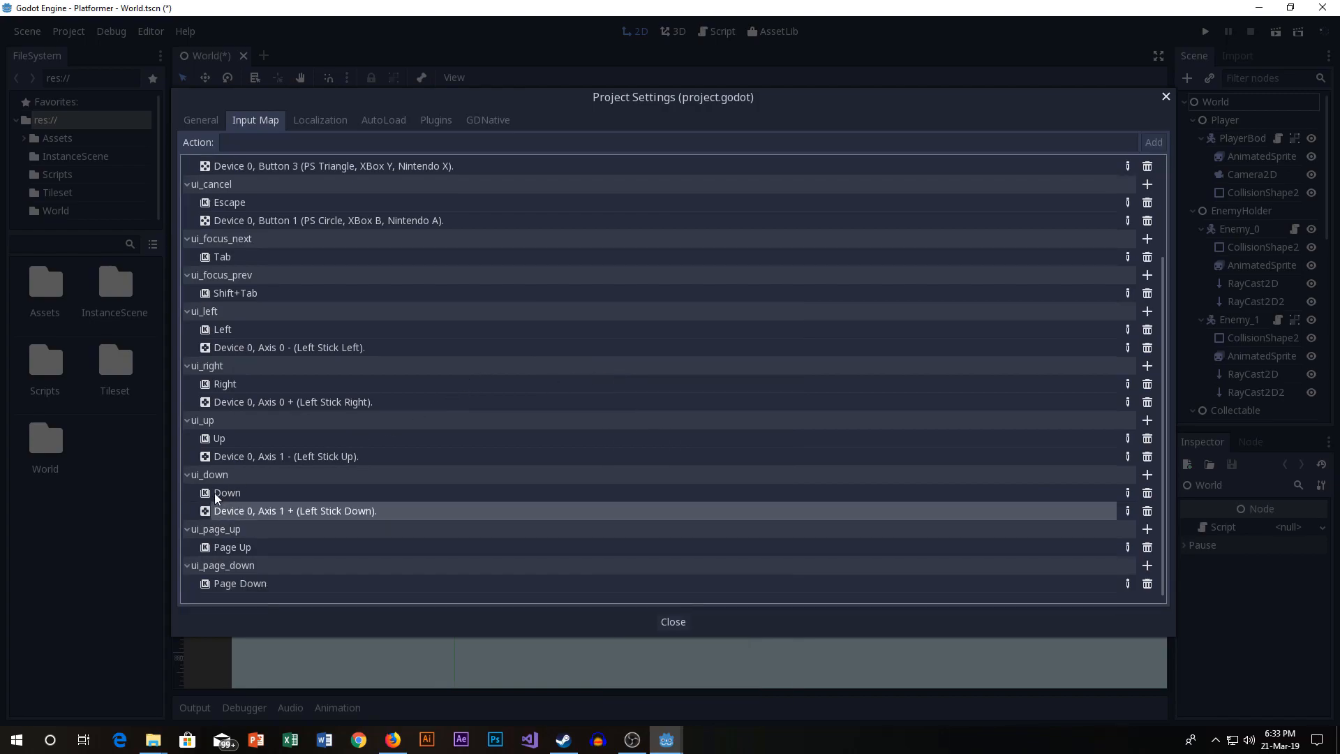
{"action": "mouse_move", "coordinate": [217, 370]}
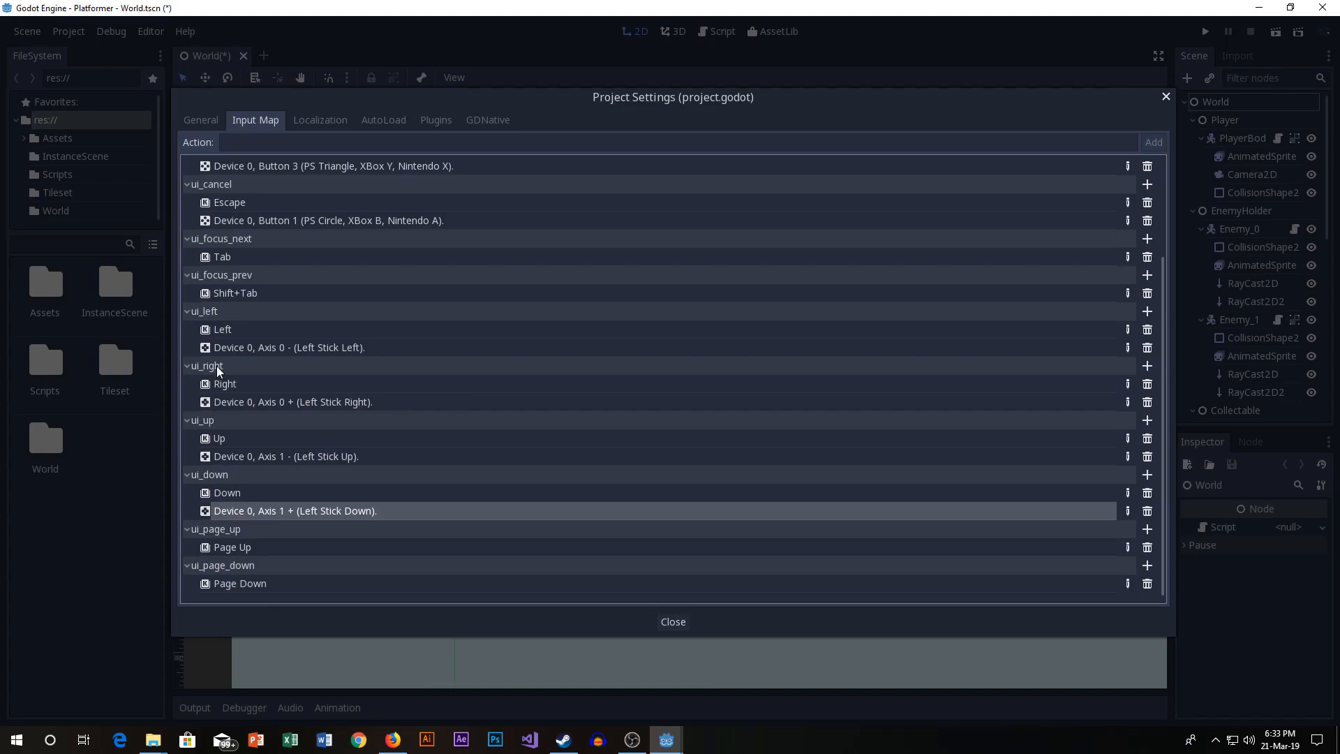
{"action": "mouse_move", "coordinate": [282, 472]}
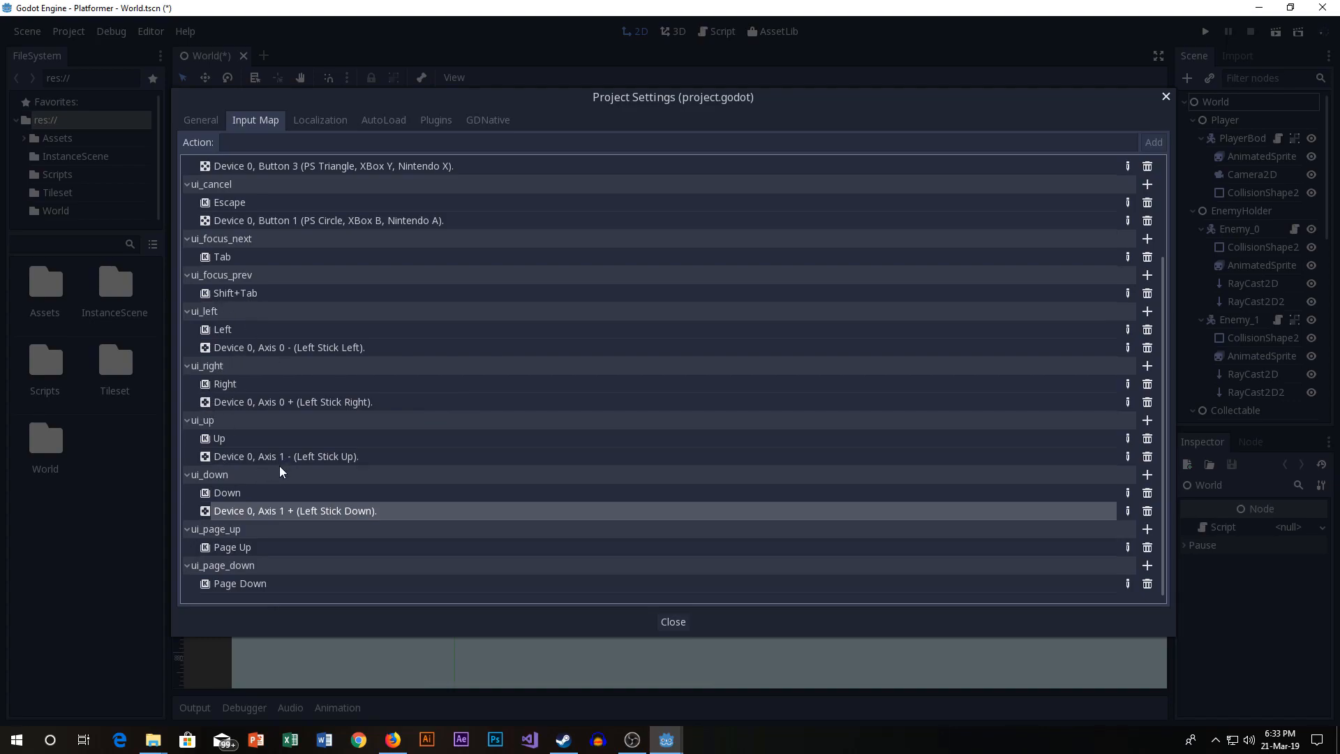
{"action": "scroll", "scroll_direction": "up", "scroll_amount": 3}
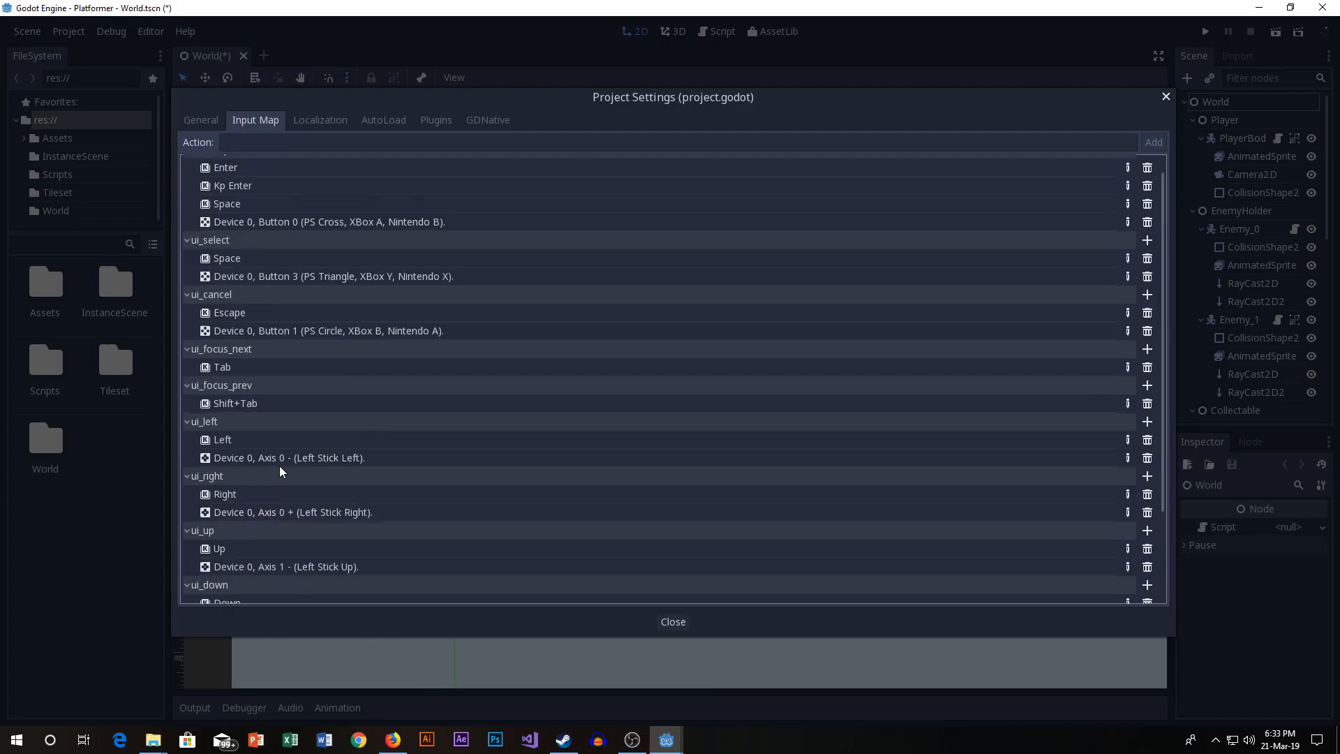
{"action": "mouse_move", "coordinate": [614, 603]}
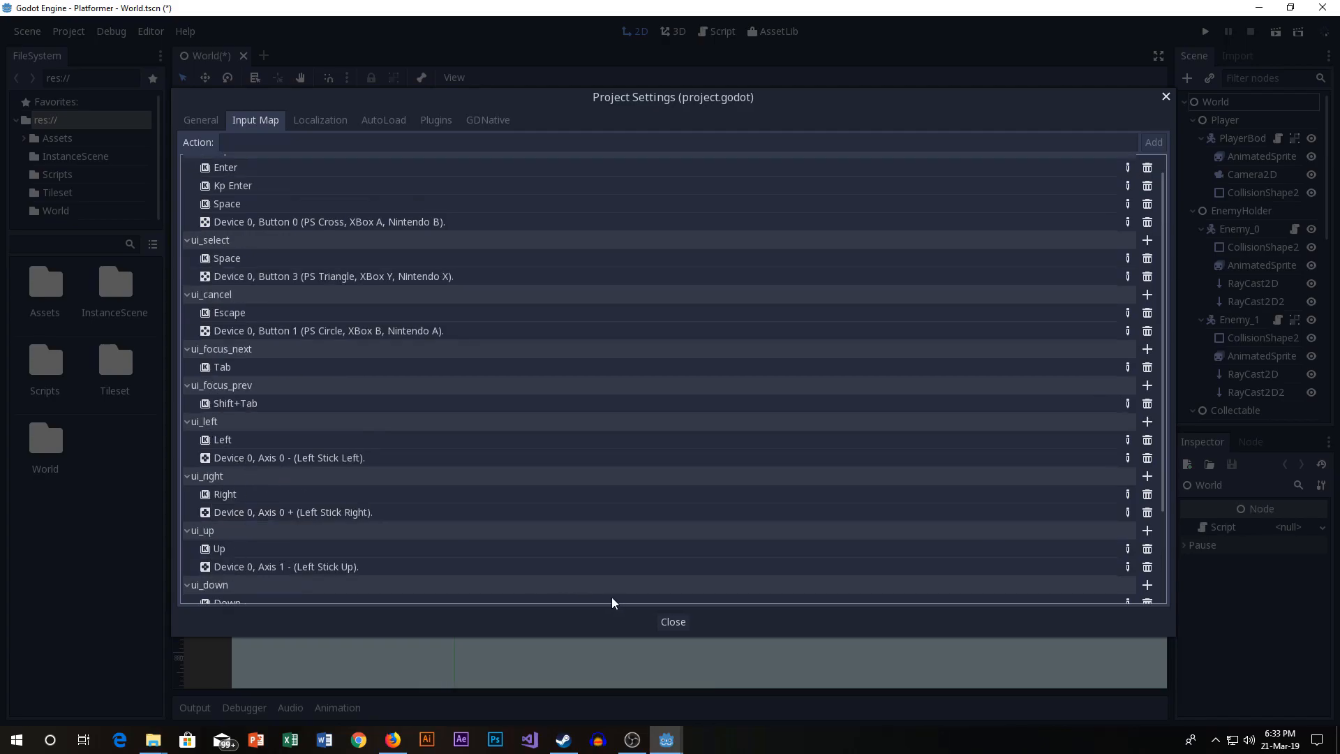
{"action": "mouse_move", "coordinate": [672, 623]}
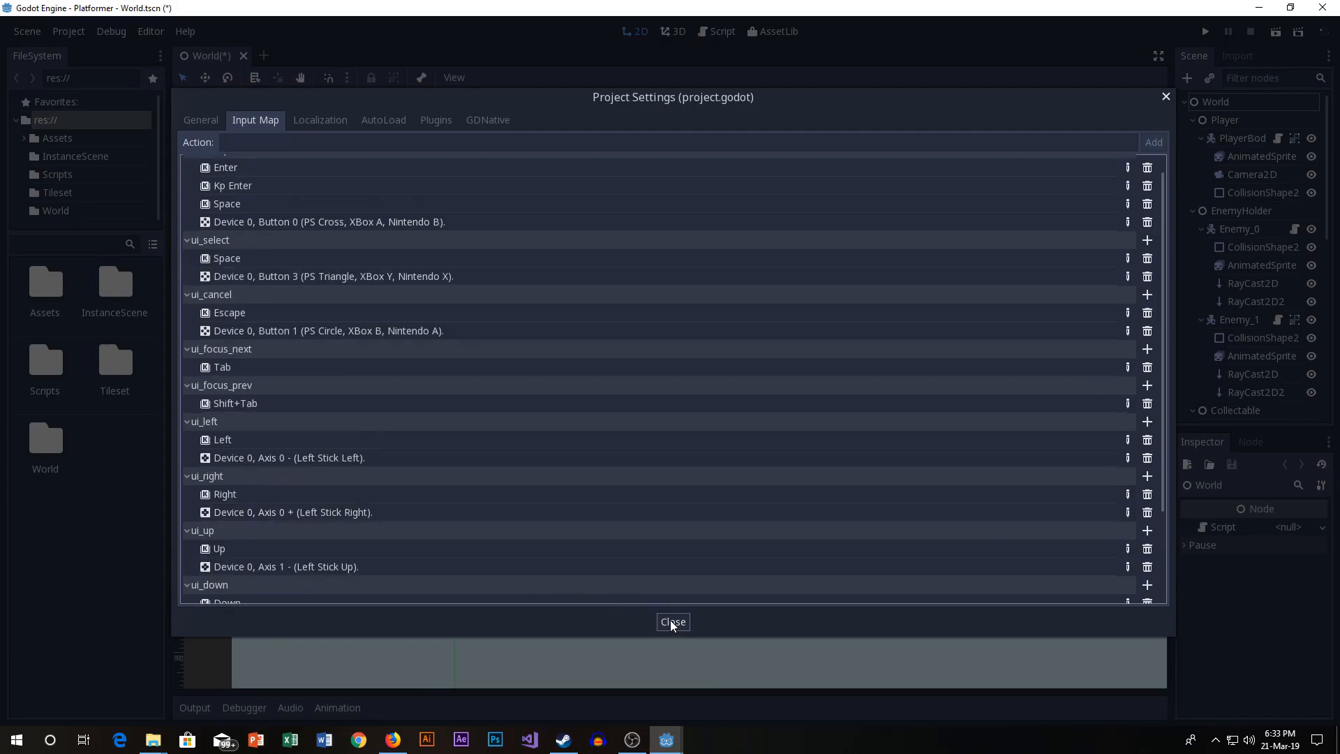
Close Project Settings and run the Platformer game with Play.
{"action": "left_click", "coordinate": [673, 622]}
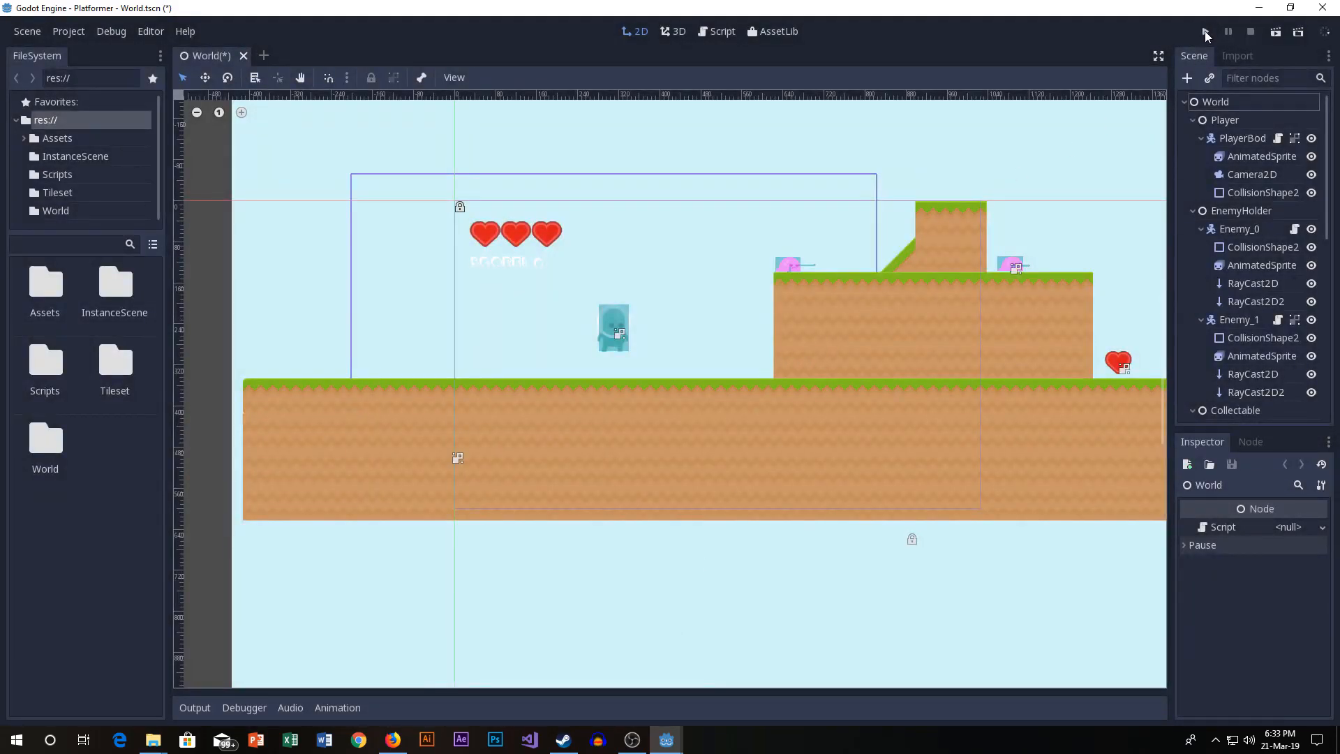
{"action": "left_click", "coordinate": [1204, 33]}
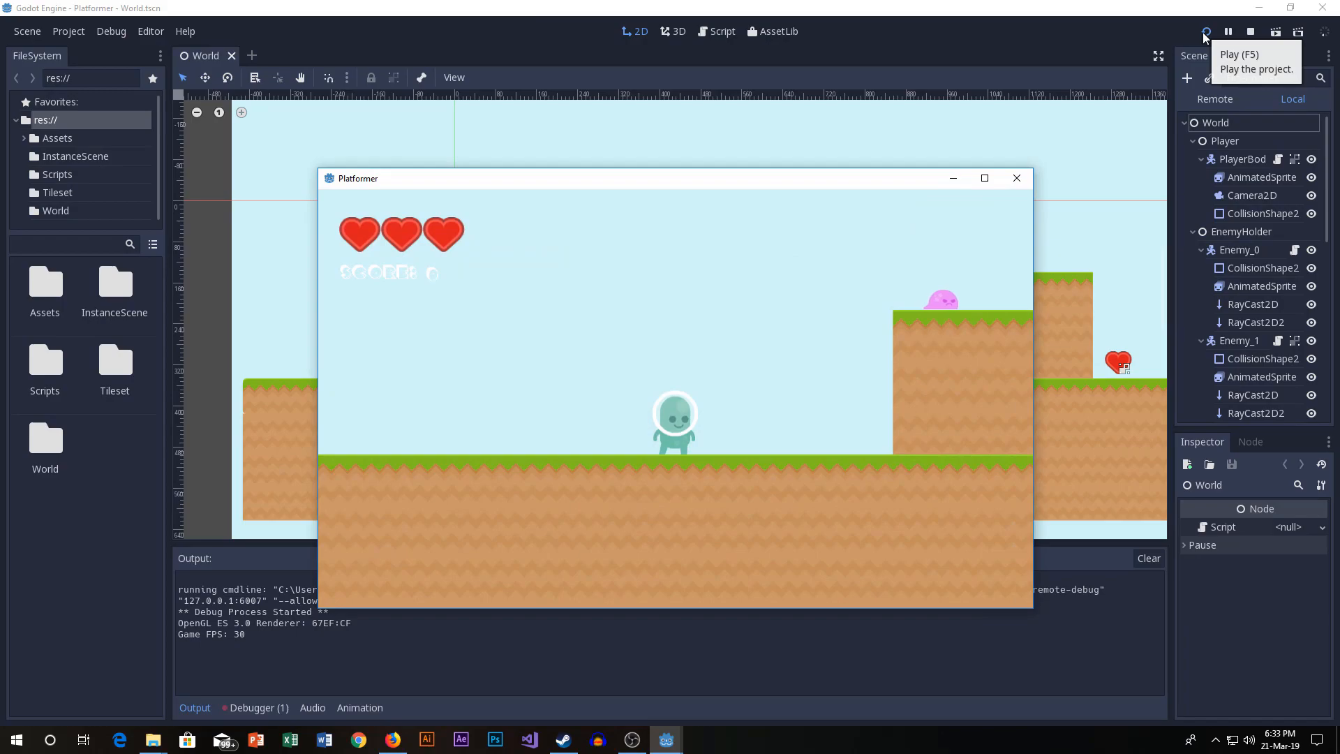